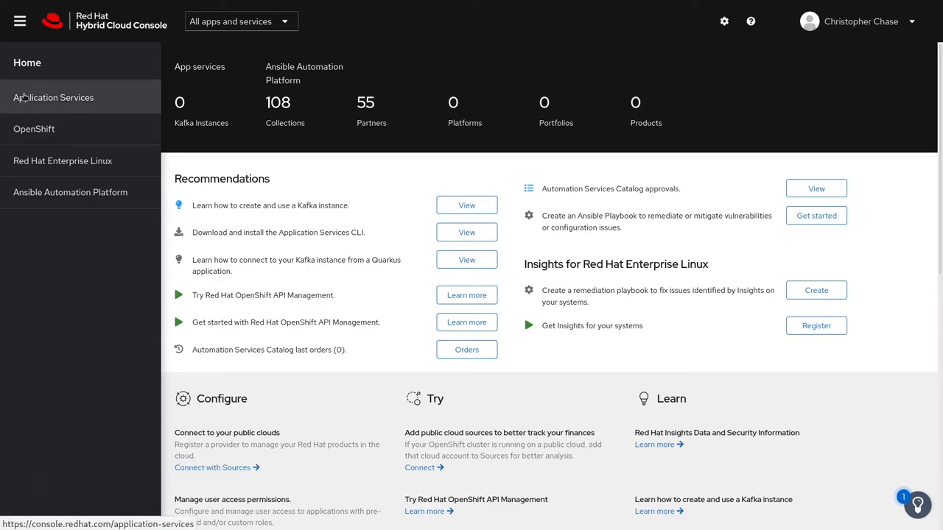
# Create the user1-object-detection Kafka instance on AWS in US East, N. Virginia
pyautogui.click(53, 97)
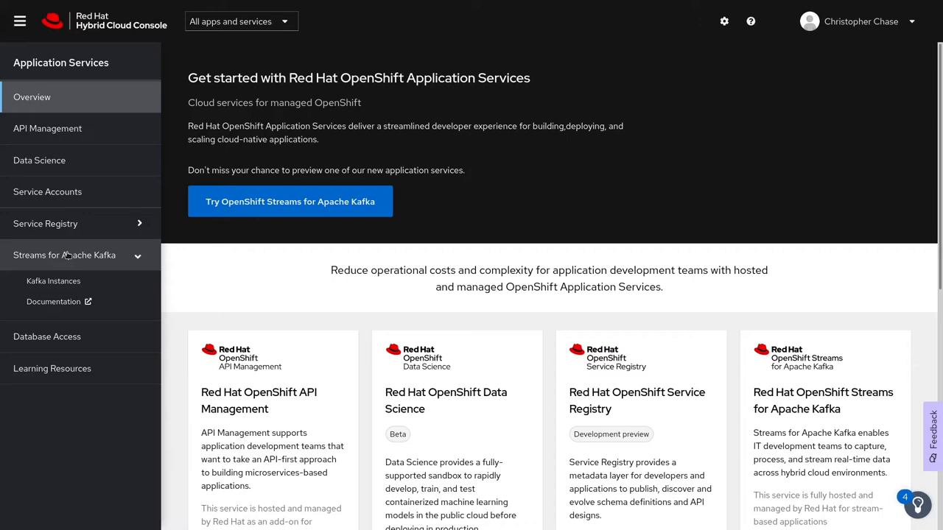
pyautogui.click(53, 279)
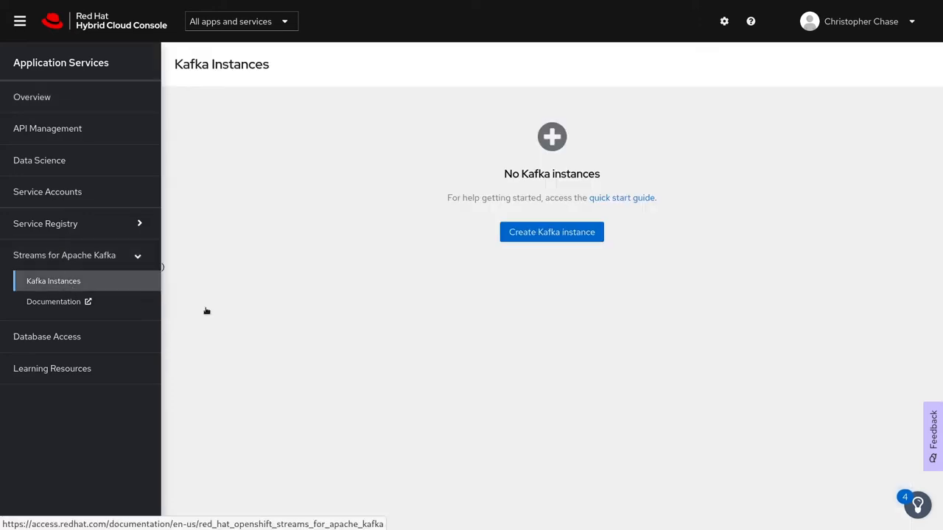
pyautogui.click(551, 232)
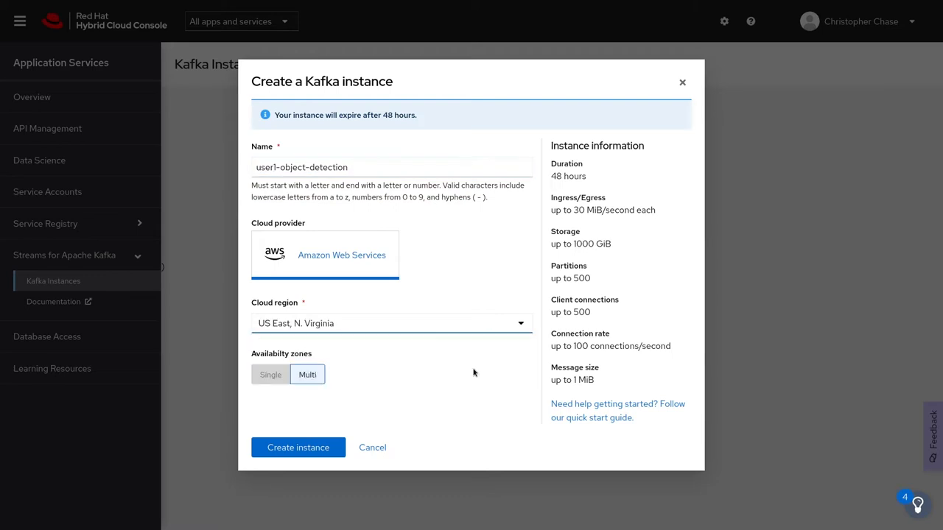
pyautogui.click(297, 448)
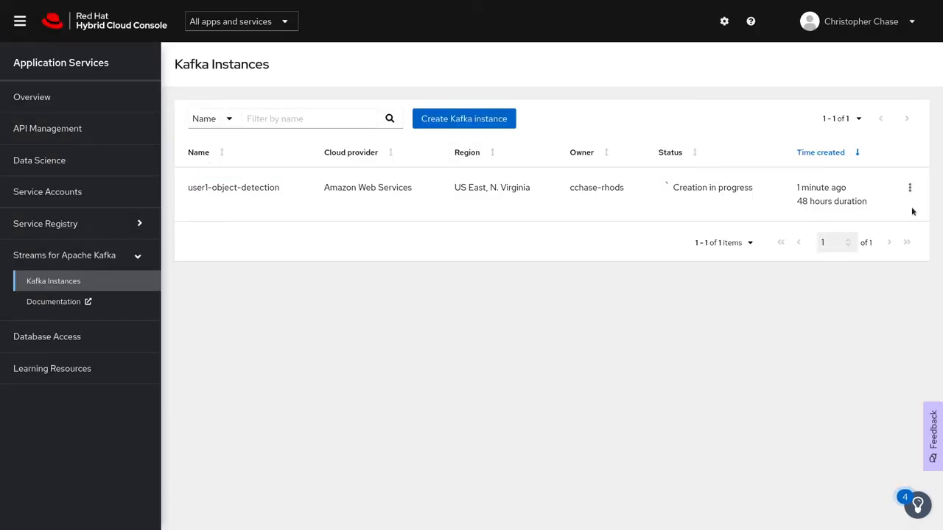
# From the instance's Connection panel, create the user1 service account and copy its credentials
pyautogui.click(908, 187)
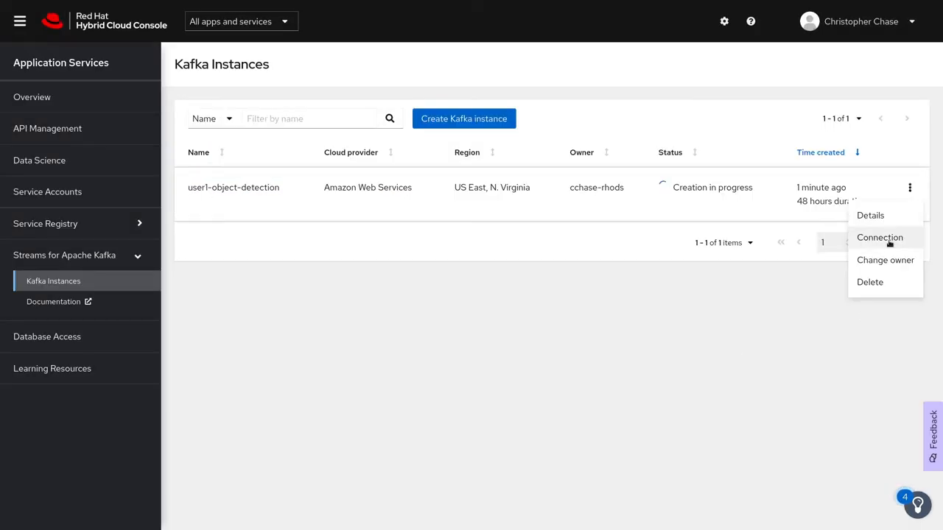
pyautogui.click(879, 237)
pyautogui.write('user1')
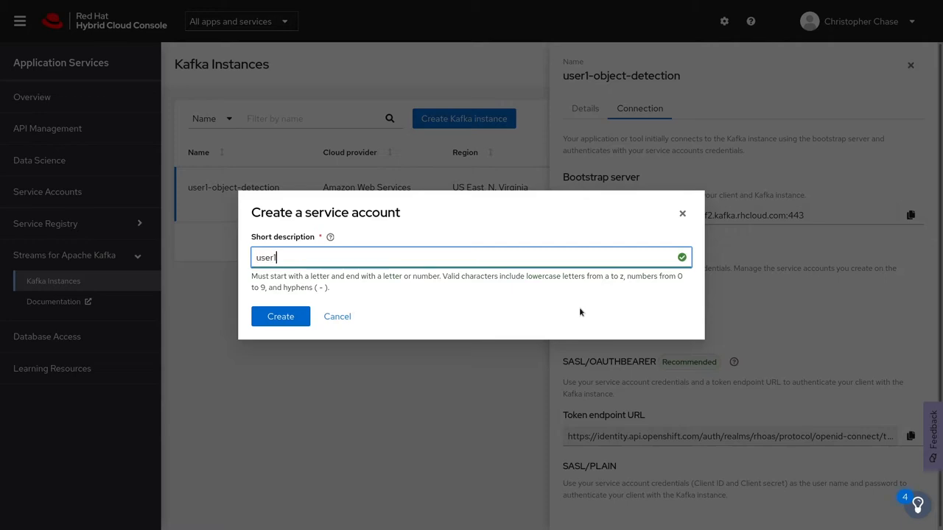
pyautogui.click(279, 316)
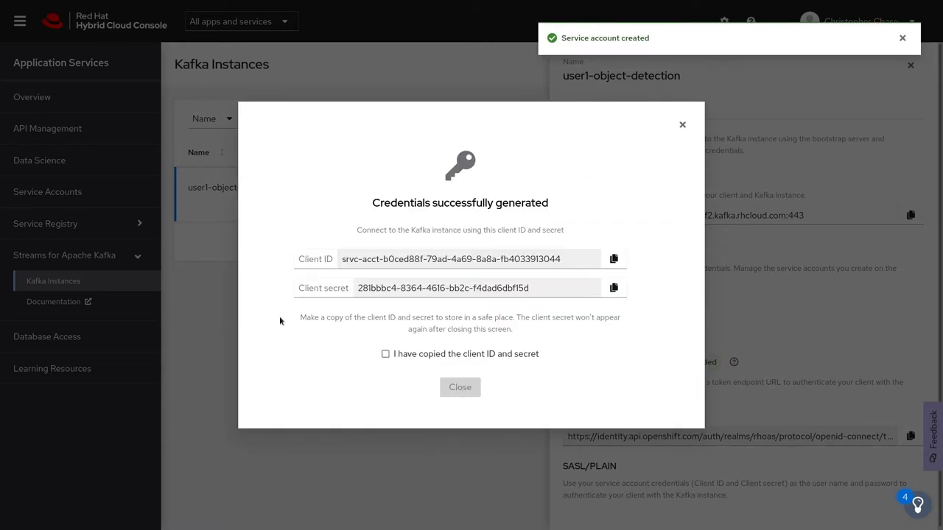
pyautogui.moveTo(615, 287)
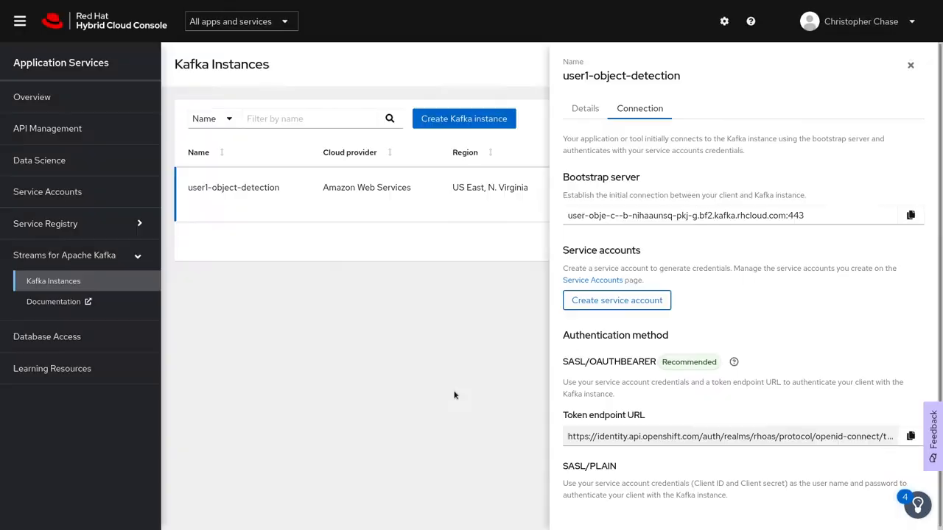
pyautogui.click(911, 65)
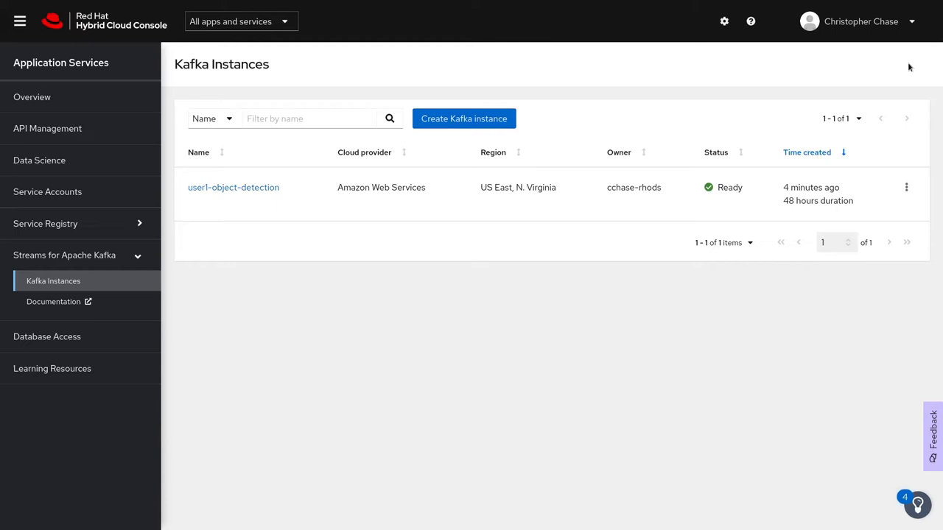
pyautogui.moveTo(233, 187)
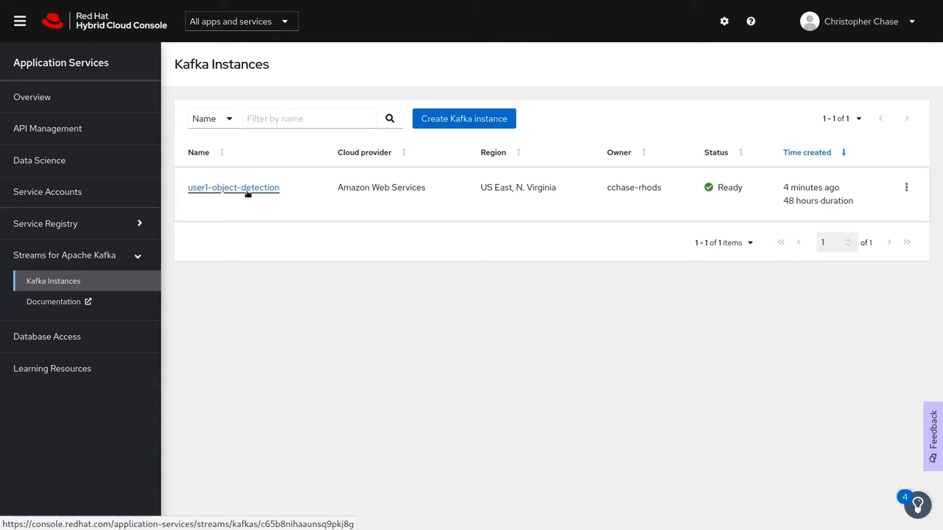
# In Manage access for user1-object-detection, select the user1 service account for permissions
pyautogui.click(233, 187)
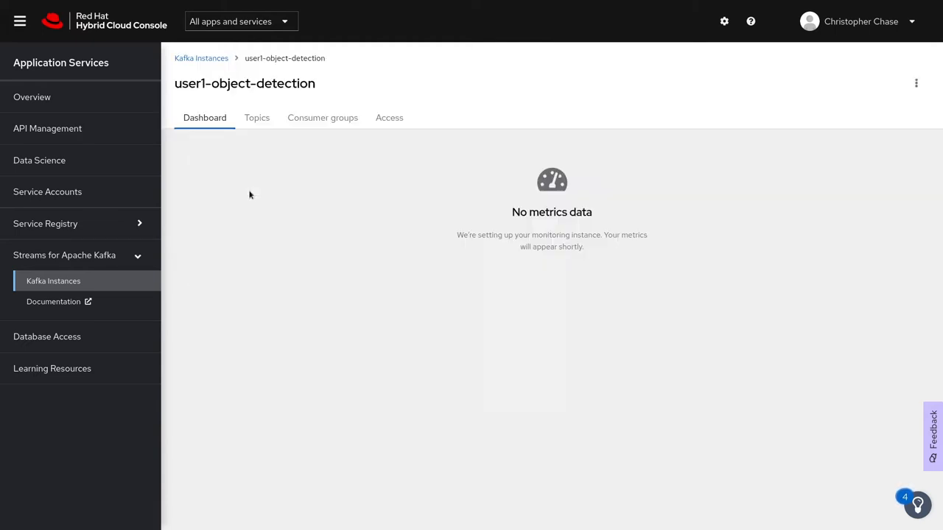
pyautogui.click(389, 118)
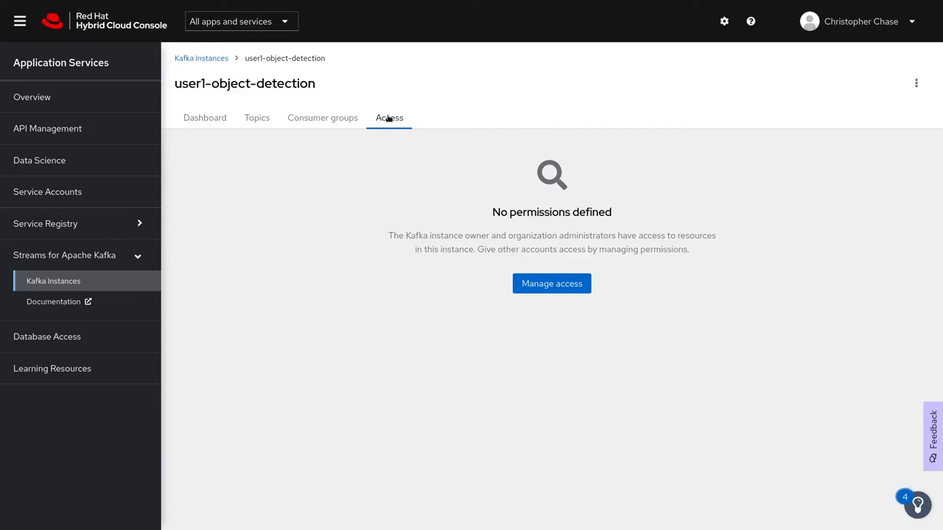
pyautogui.click(551, 283)
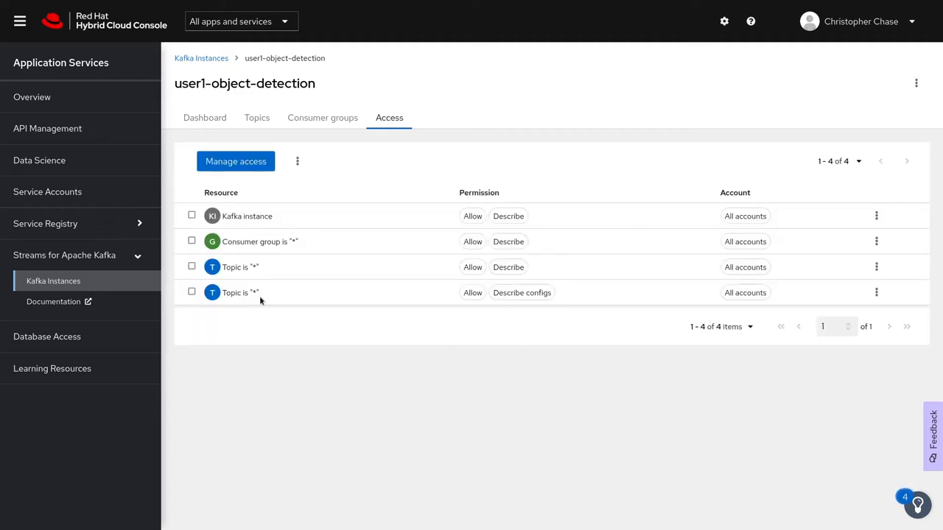
pyautogui.click(235, 160)
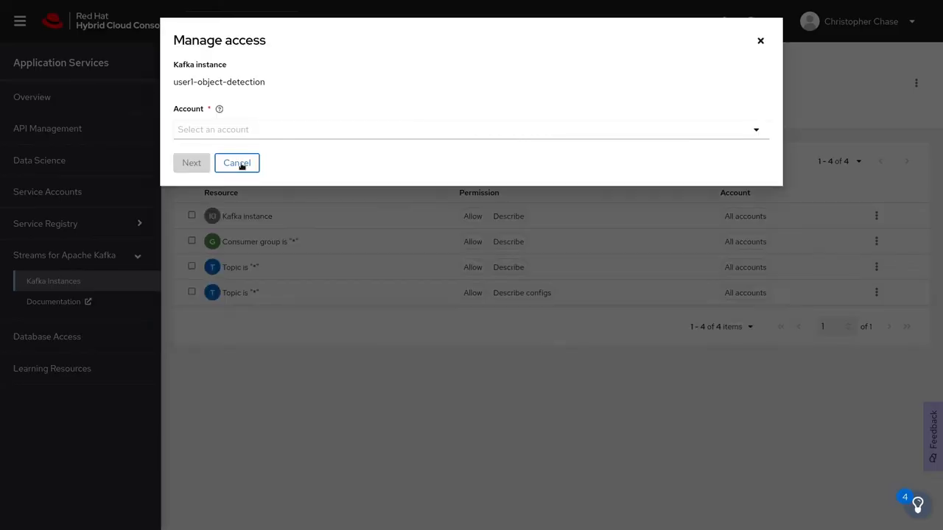
pyautogui.click(464, 129)
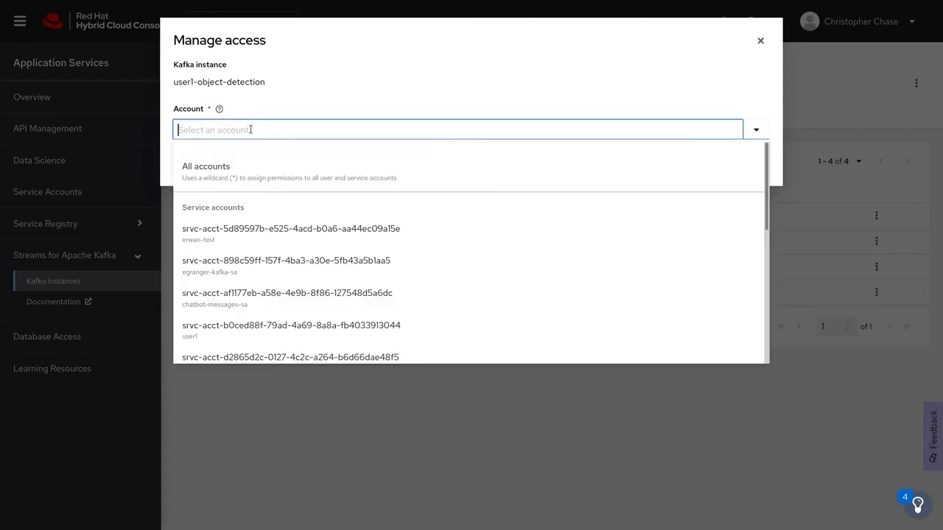
pyautogui.click(291, 325)
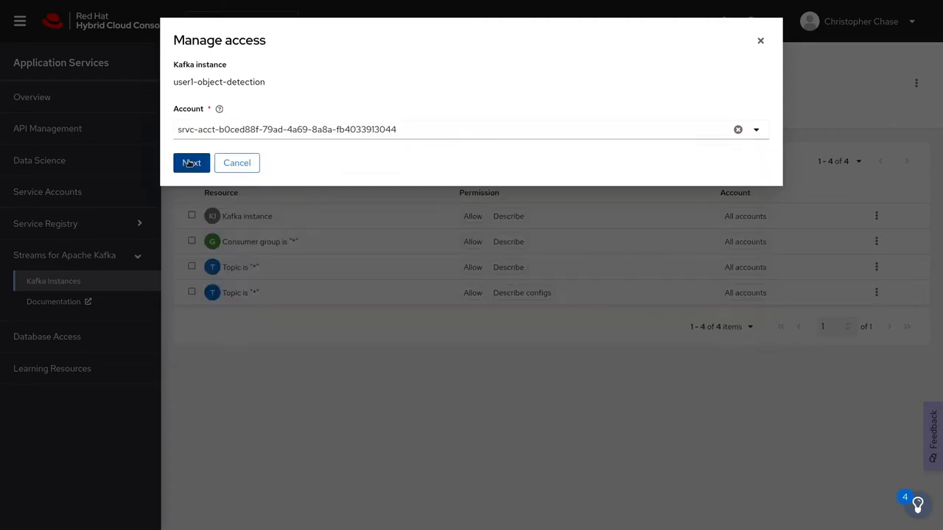
pyautogui.click(192, 162)
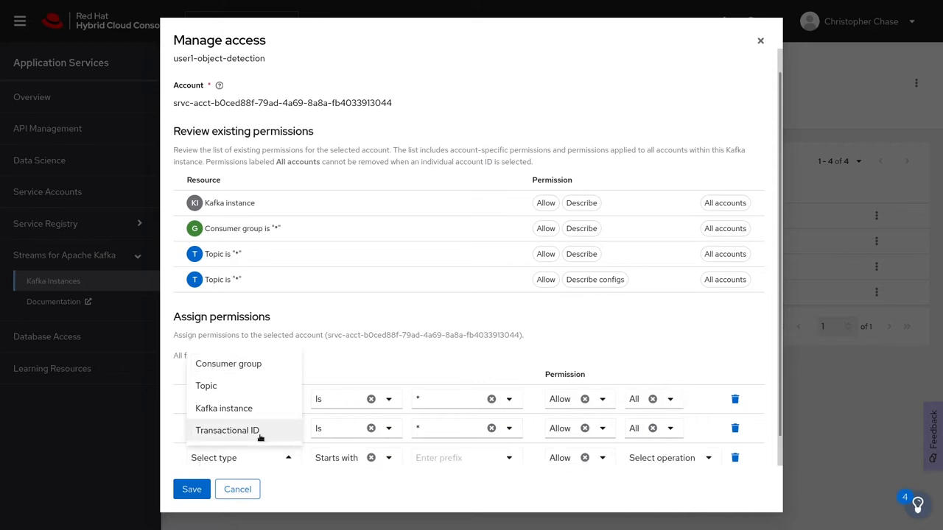
# Grant Allow All on all consumer groups, topics and transactional IDs (*) and save
pyautogui.click(226, 430)
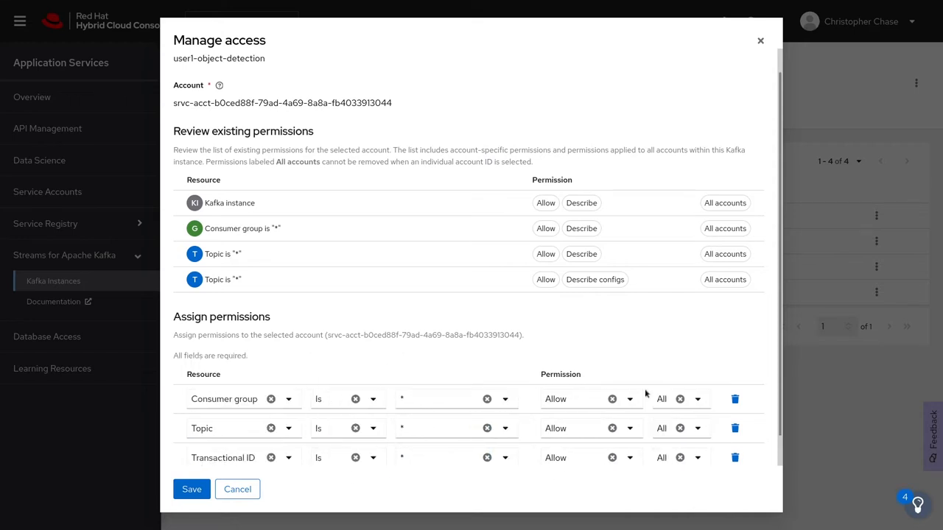
pyautogui.click(192, 489)
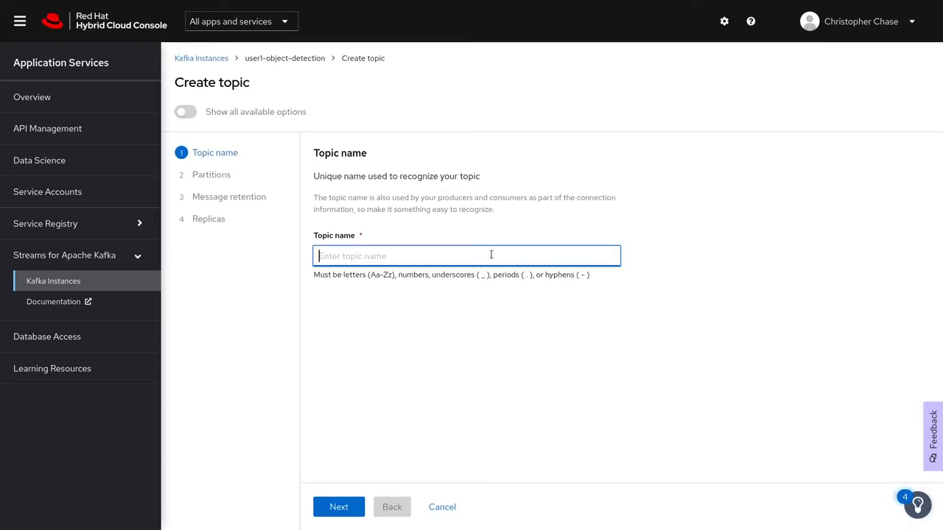
# Create topics notebook-test, images and objects, each with 1 partition and 7-day retention
pyautogui.write('notebook-test')
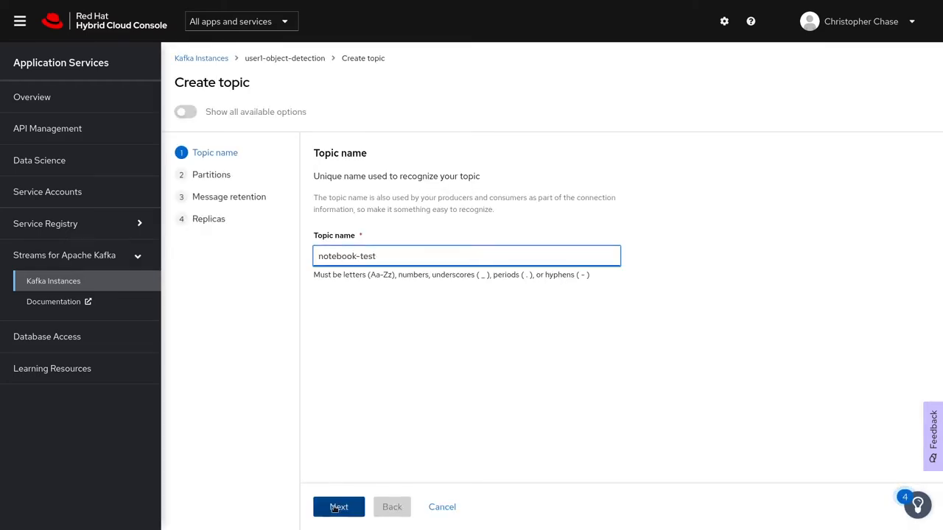
pyautogui.click(339, 507)
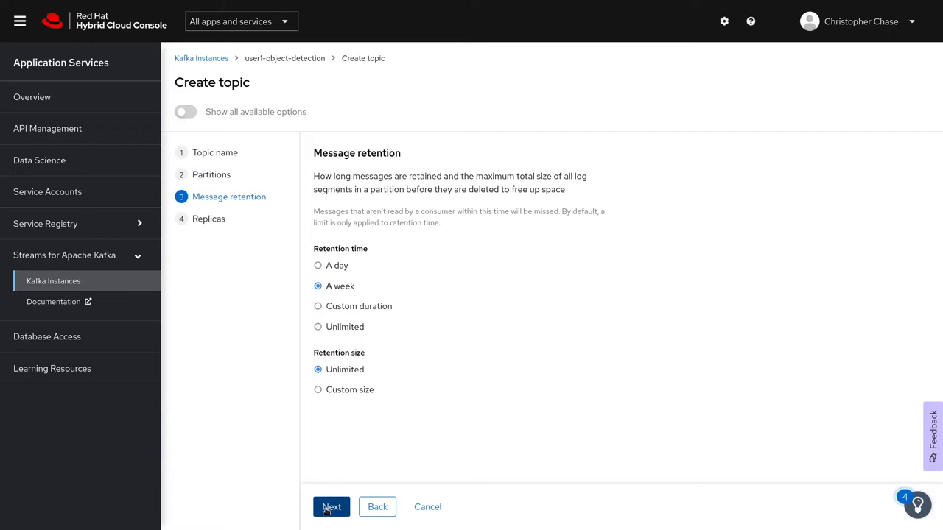
pyautogui.click(331, 507)
pyautogui.write('image')
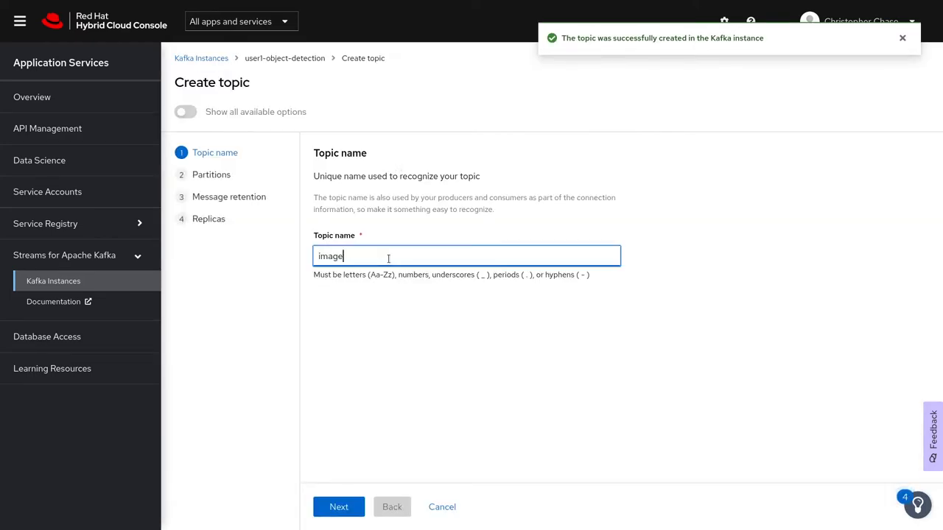
pyautogui.click(339, 507)
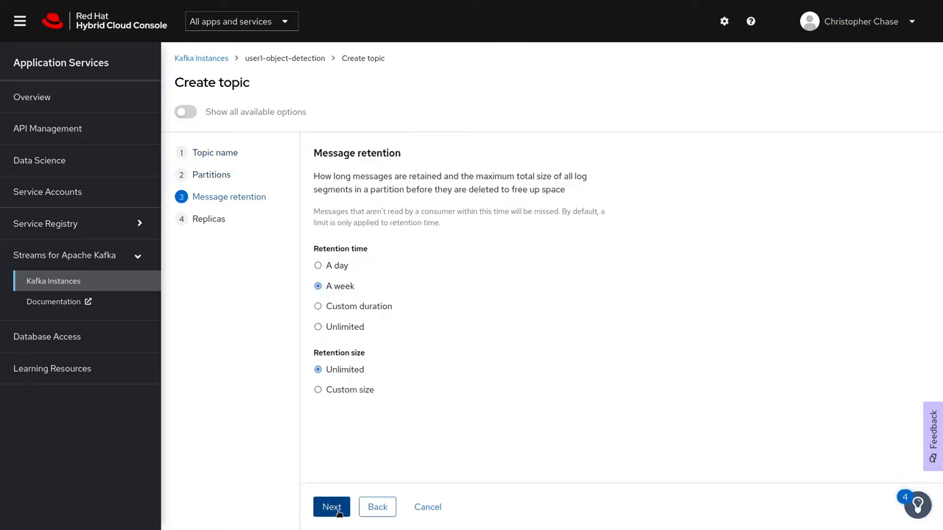
pyautogui.click(330, 507)
pyautogui.write('objec')
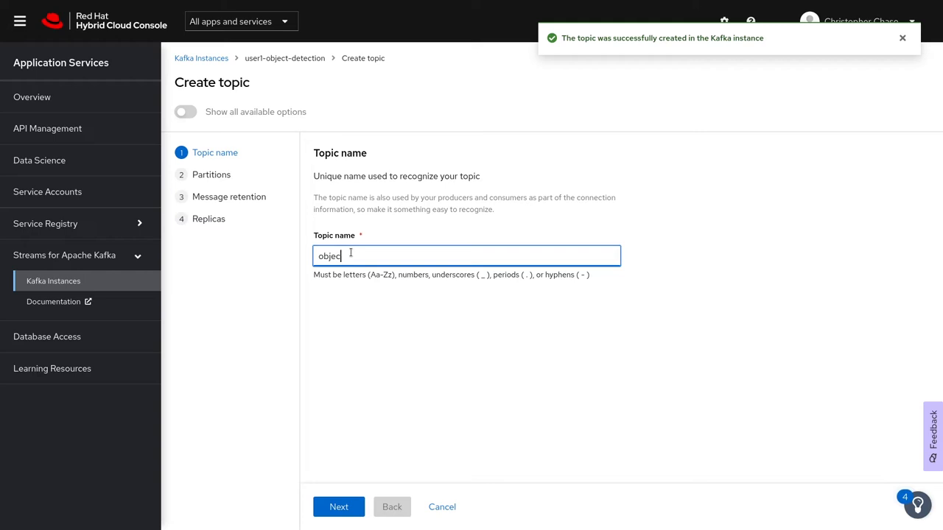
pyautogui.click(339, 507)
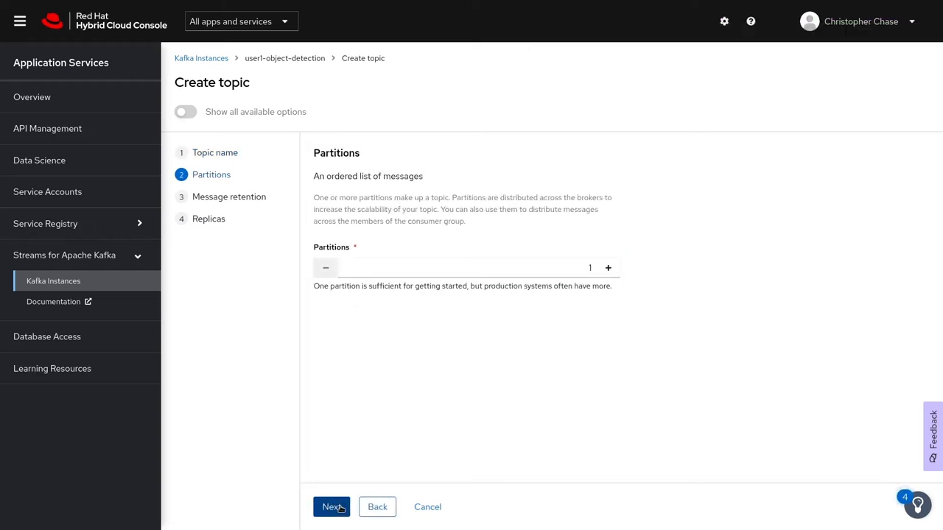
pyautogui.click(331, 507)
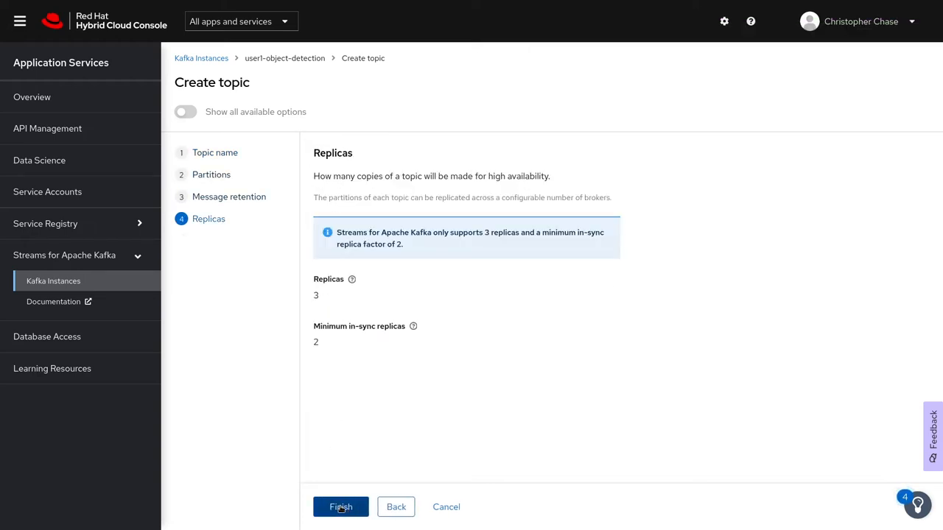
pyautogui.click(341, 506)
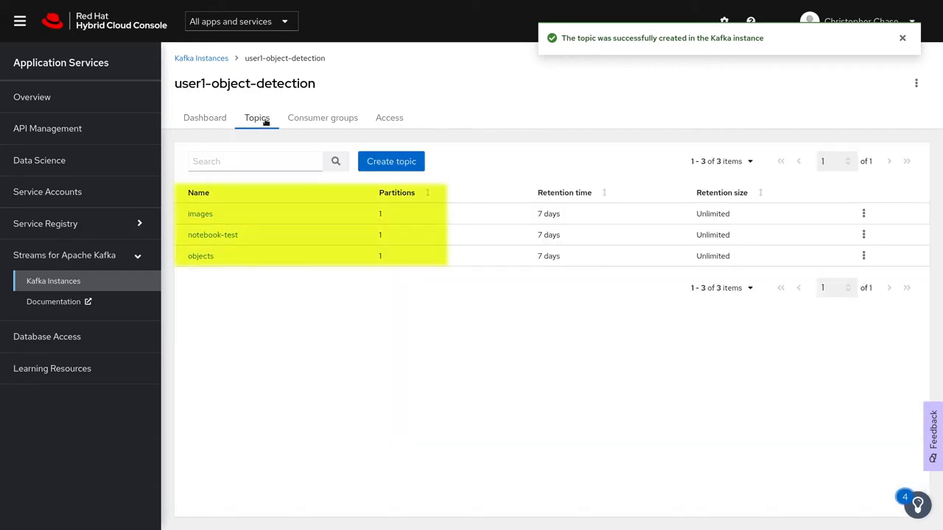
pyautogui.click(901, 39)
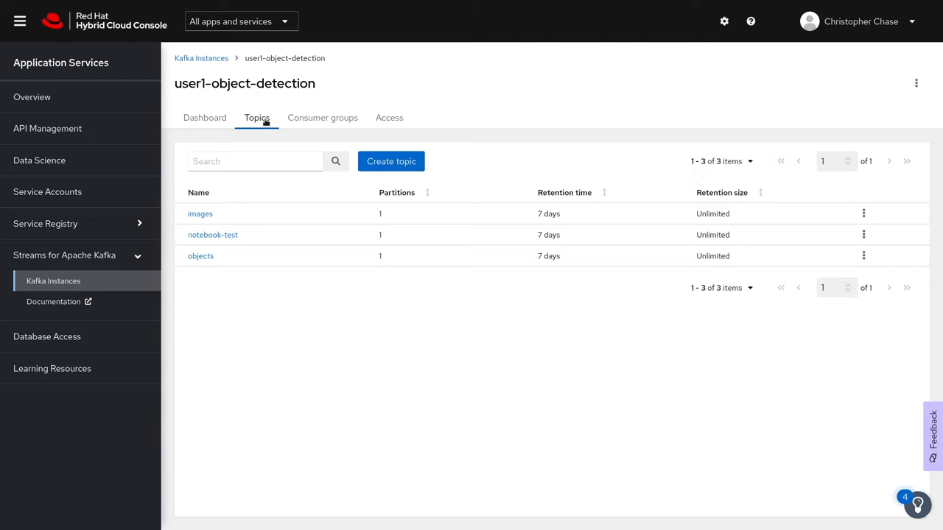
pyautogui.moveTo(535, 376)
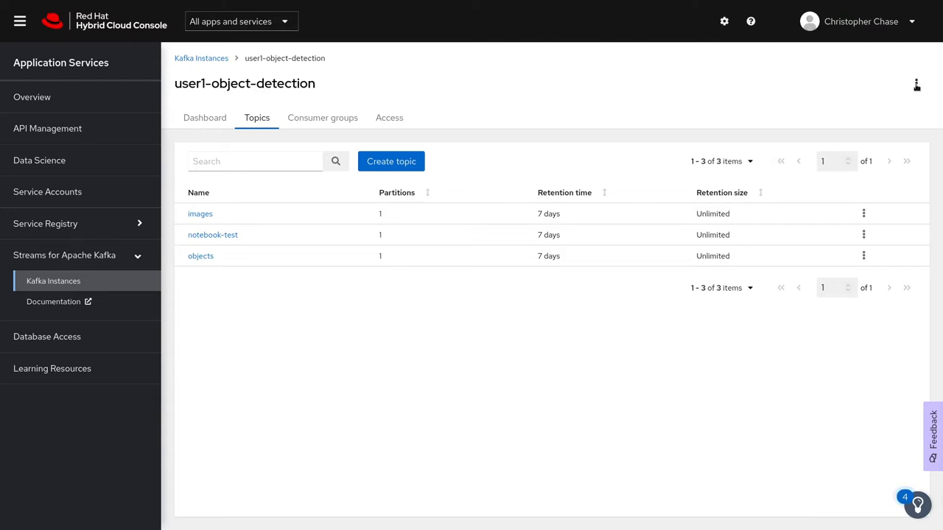
pyautogui.click(916, 84)
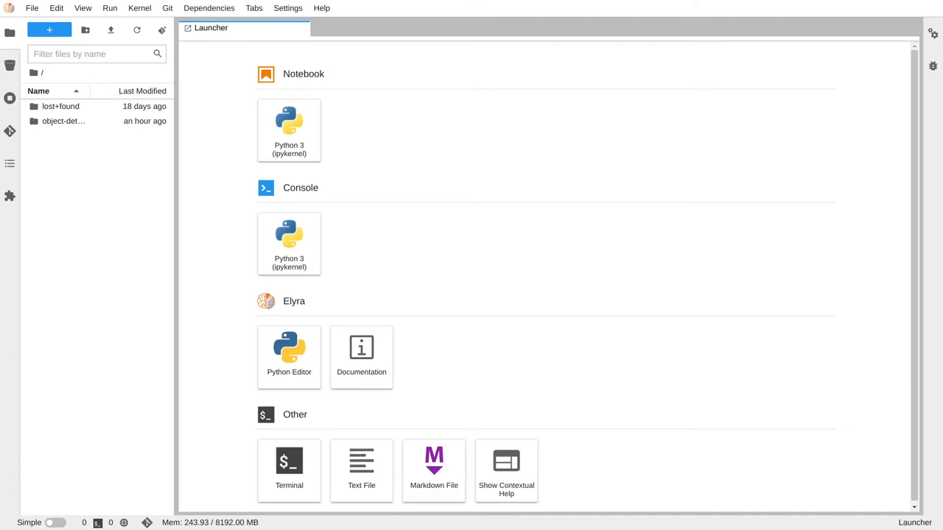
pyautogui.moveTo(3, 268)
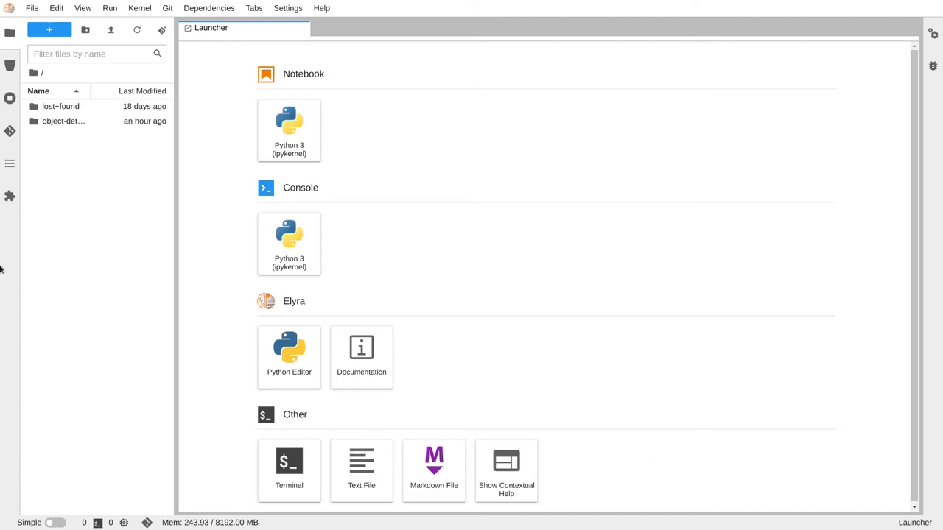
# From the Hub Control Panel, stop the notebook server and start configuring a new one
pyautogui.click(32, 9)
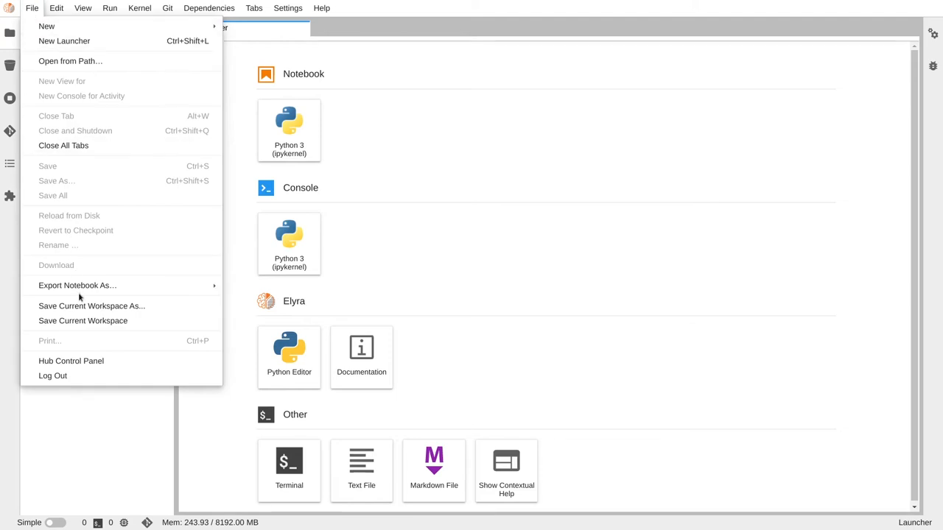
pyautogui.moveTo(86, 361)
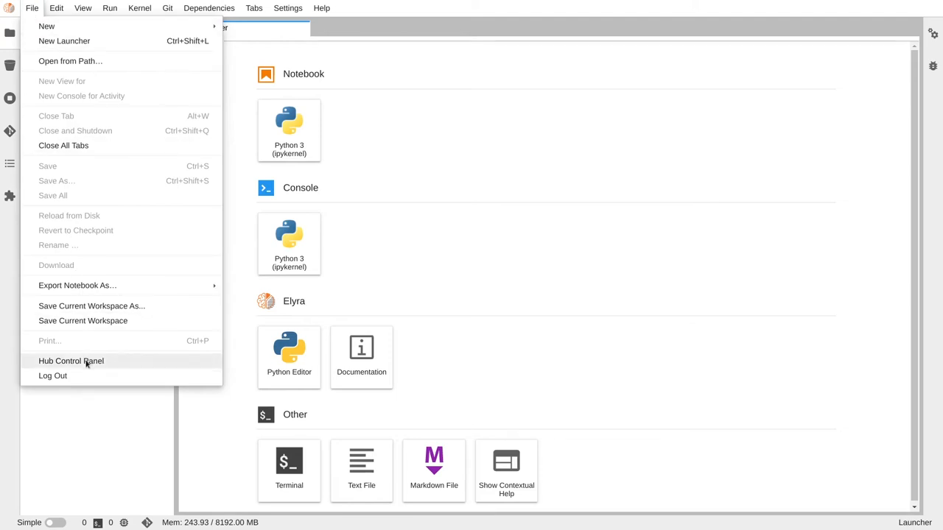
pyautogui.click(71, 361)
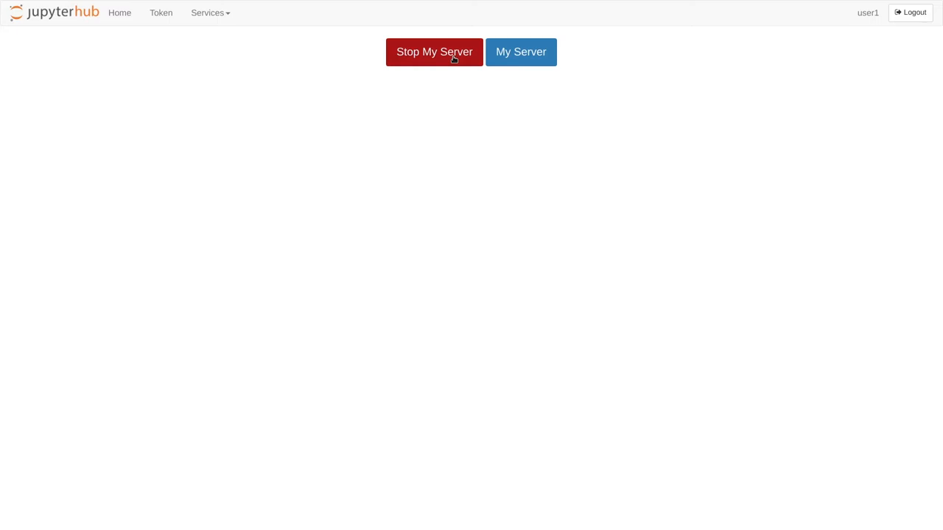
pyautogui.click(433, 51)
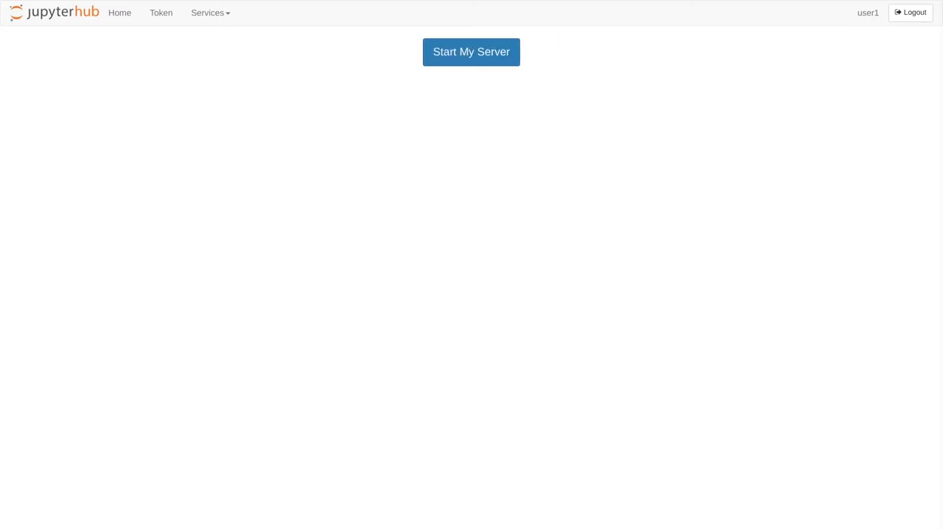
pyautogui.click(472, 52)
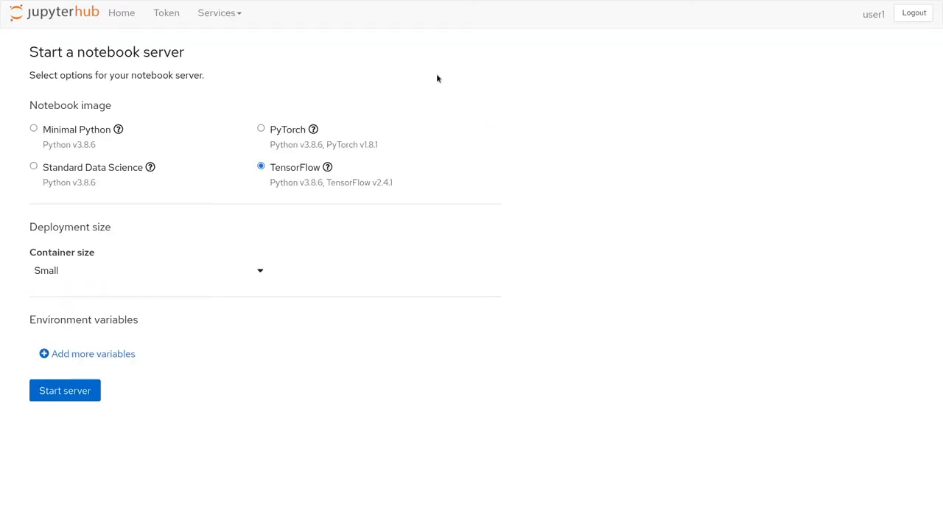
# Add secret environment variables KAFKA_BOOTSTRAP_SERVER, KAFKA_USERNAME and KAFKA_PASSWORD with their values
pyautogui.click(87, 353)
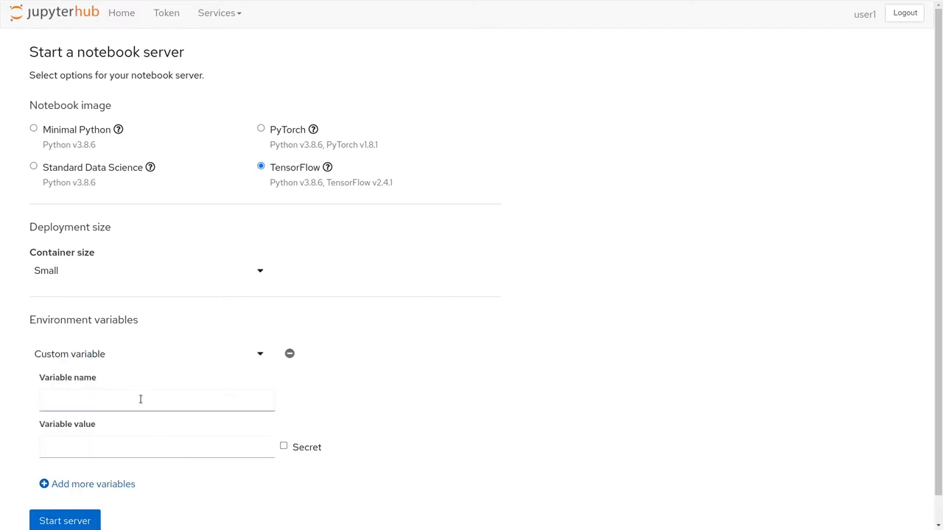
pyautogui.write('KAFKA_BOOTSTRAP_SERVER')
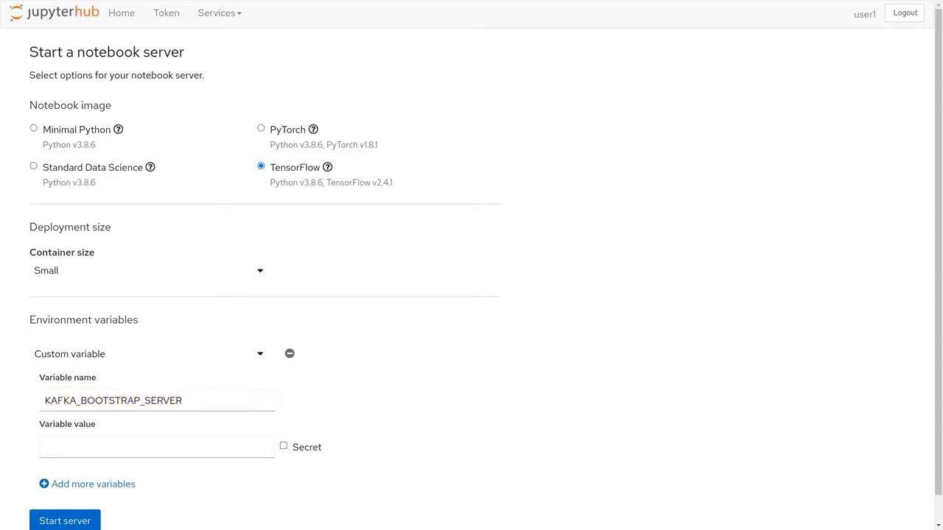
pyautogui.moveTo(287, 457)
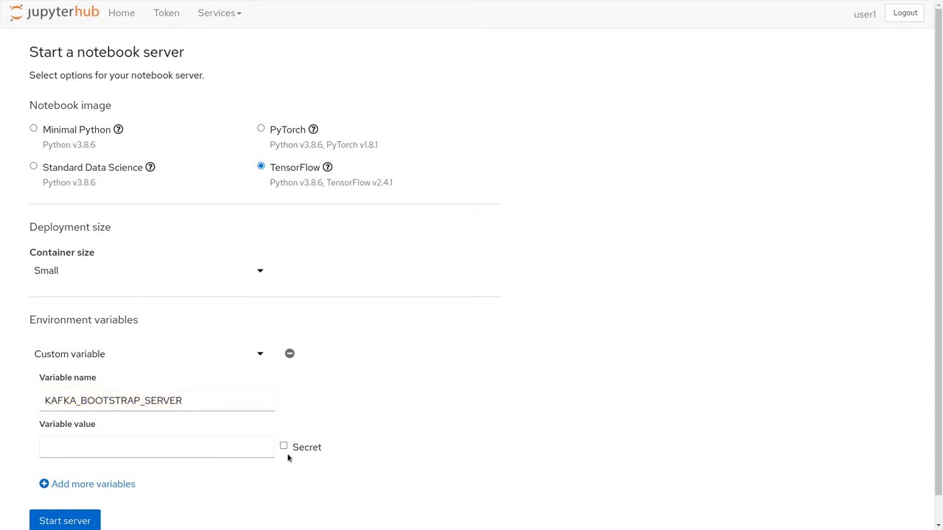
pyautogui.click(283, 444)
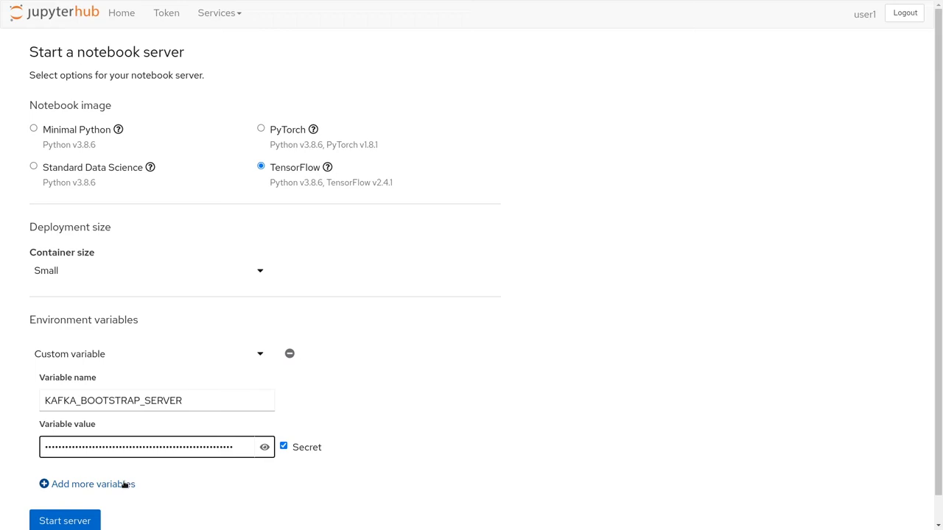
pyautogui.click(87, 483)
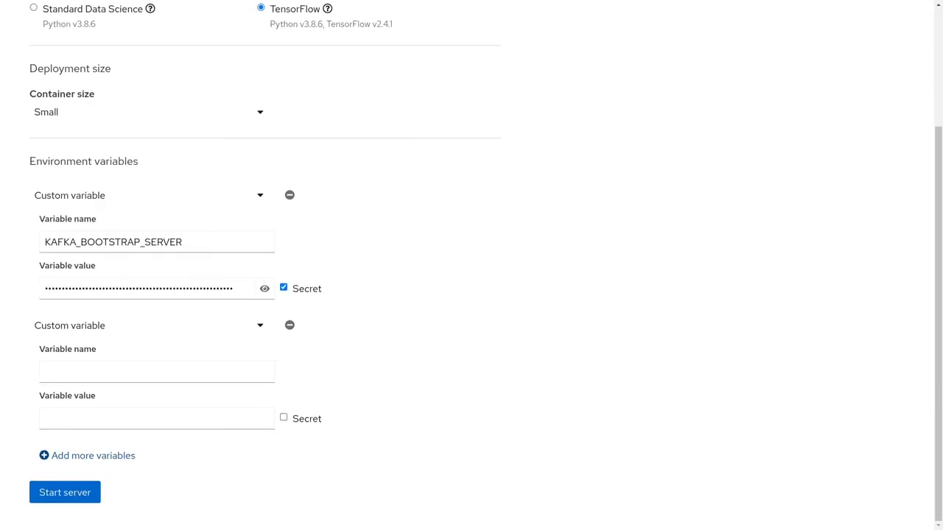
pyautogui.write('KAFKA_USERNAME')
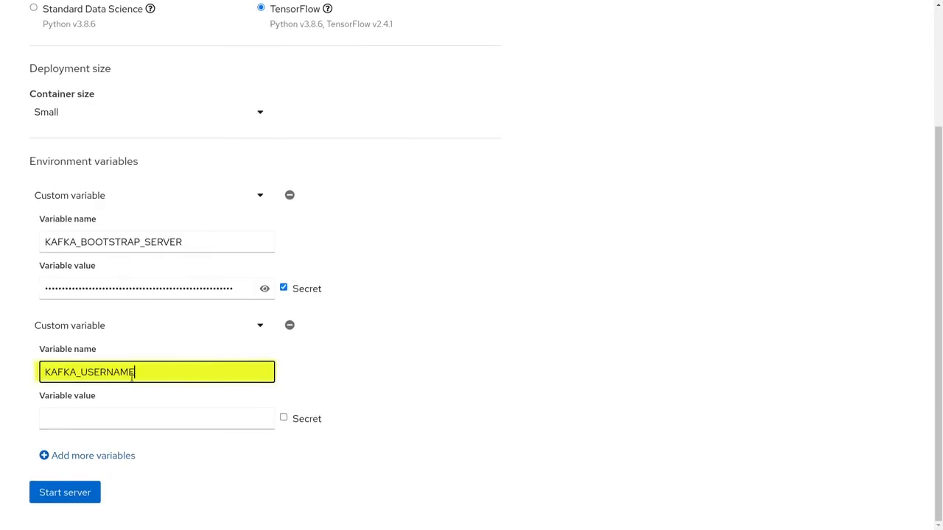
pyautogui.click(282, 417)
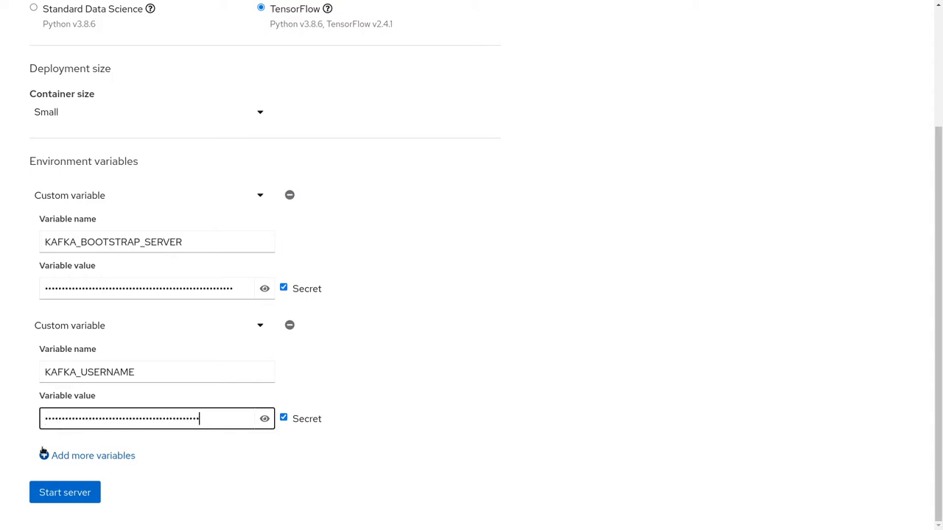
pyautogui.click(93, 456)
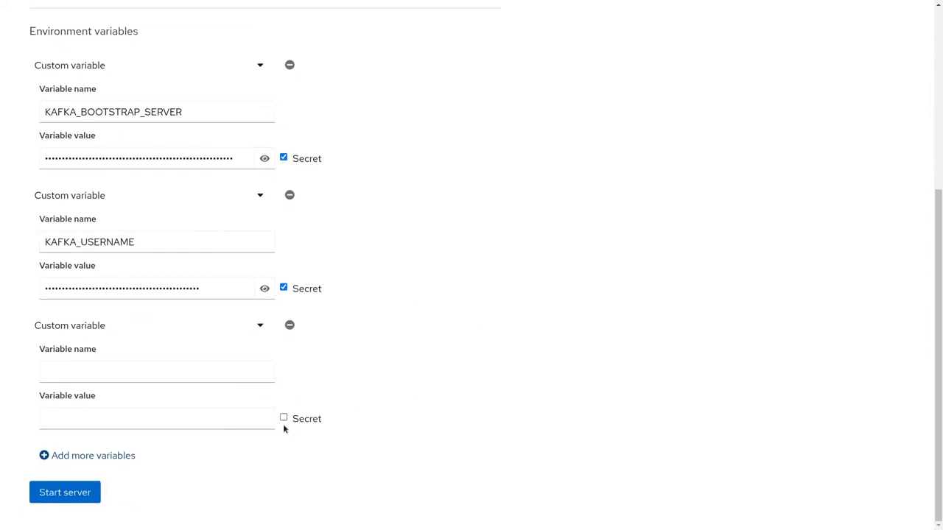
pyautogui.click(283, 418)
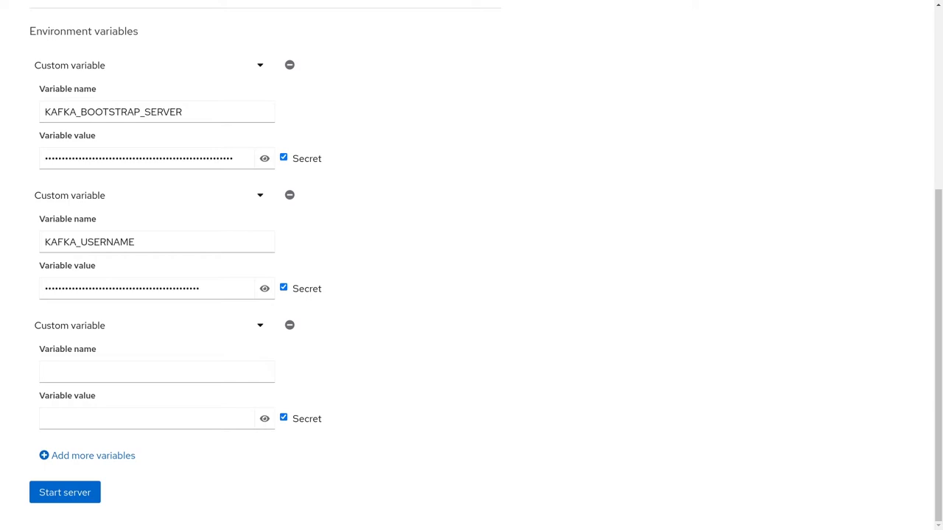
pyautogui.write('KAFKA_PASSWORD')
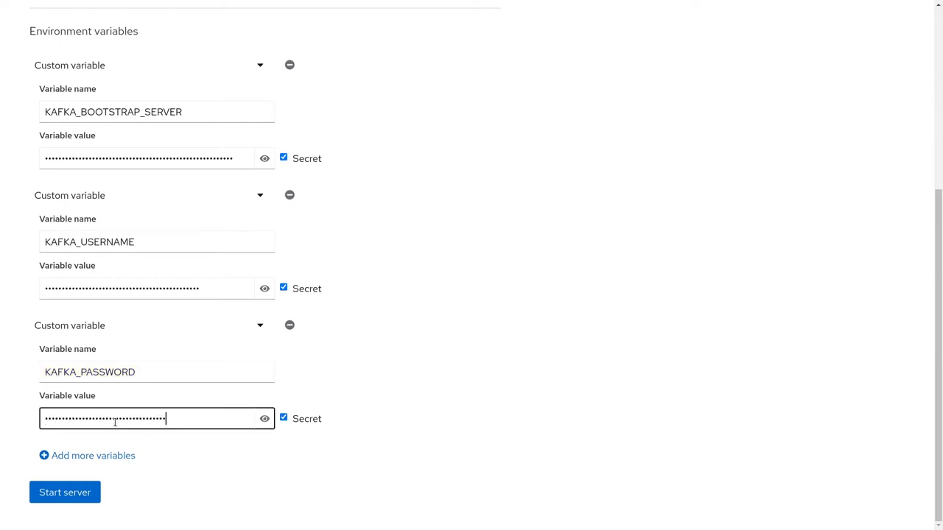
# Start the notebook server with these Kafka variables
pyautogui.click(65, 492)
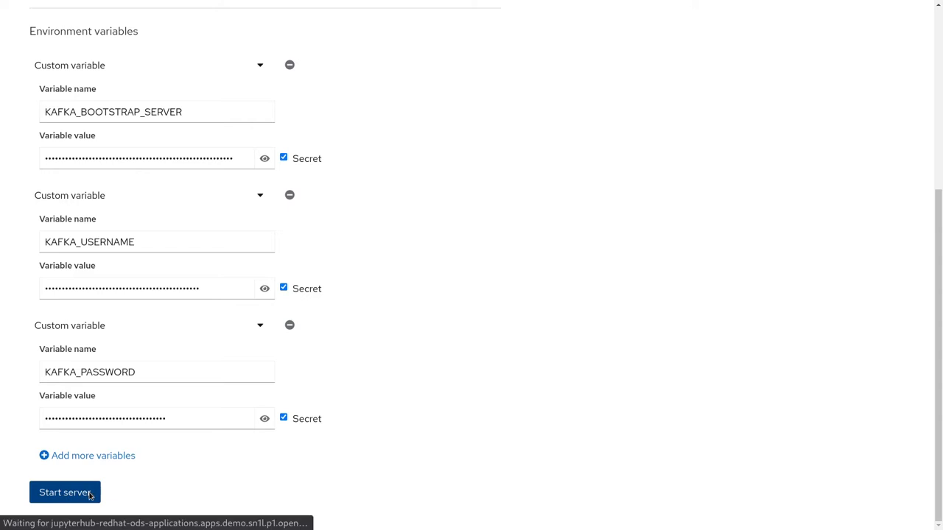
pyautogui.click(65, 492)
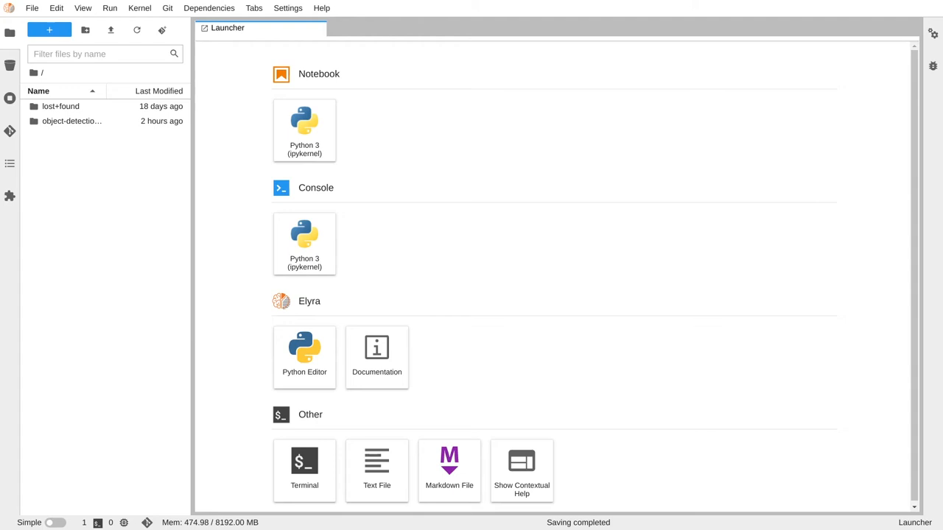
pyautogui.moveTo(755, 442)
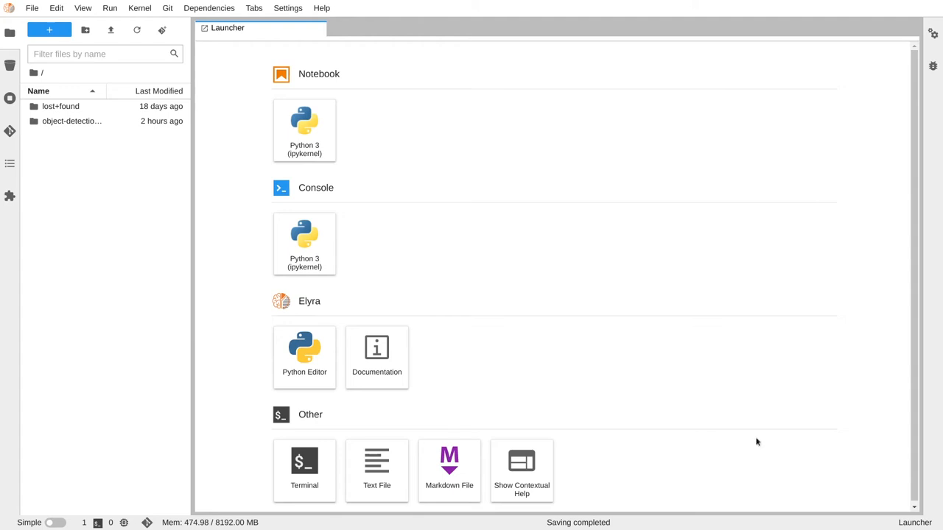
# Clone the object-detection-kafka-consumer.git repository from the Git sidebar
pyautogui.click(10, 130)
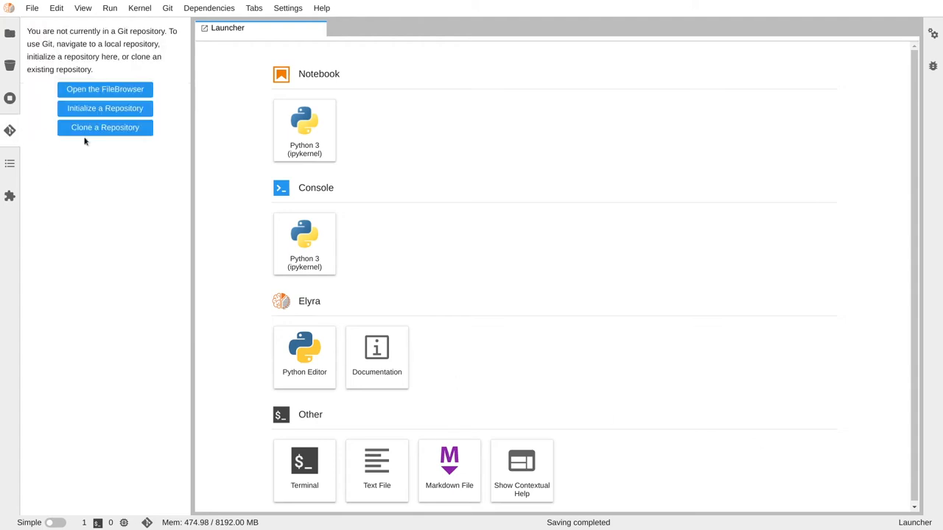
pyautogui.click(104, 126)
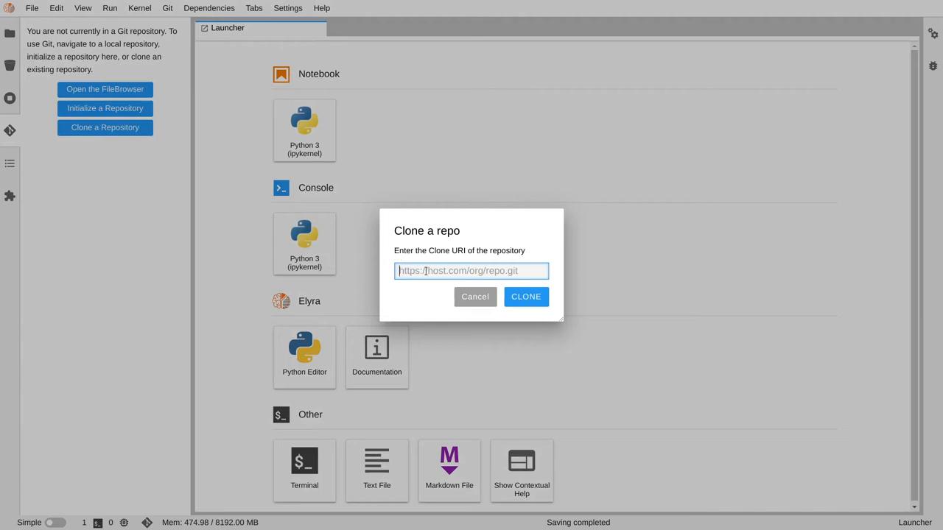
pyautogui.write('object-detection-kafka-consumer.git')
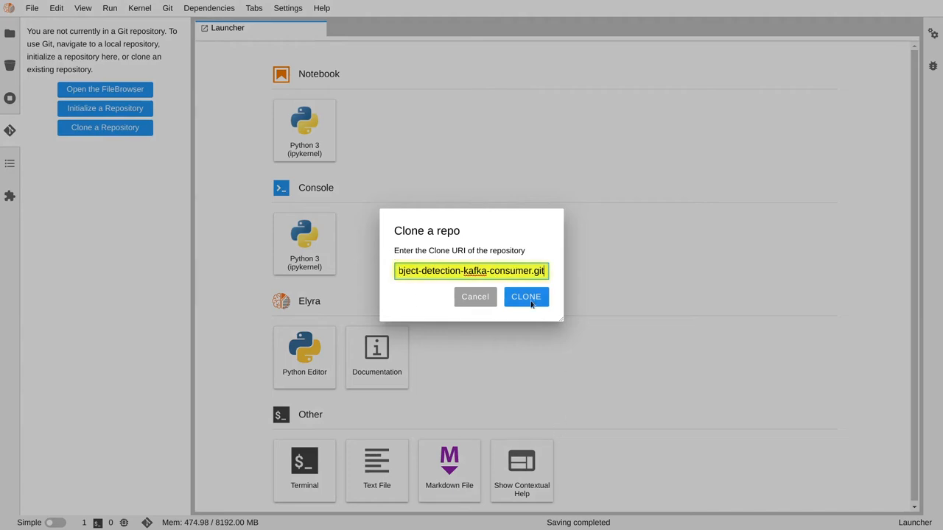
pyautogui.click(526, 297)
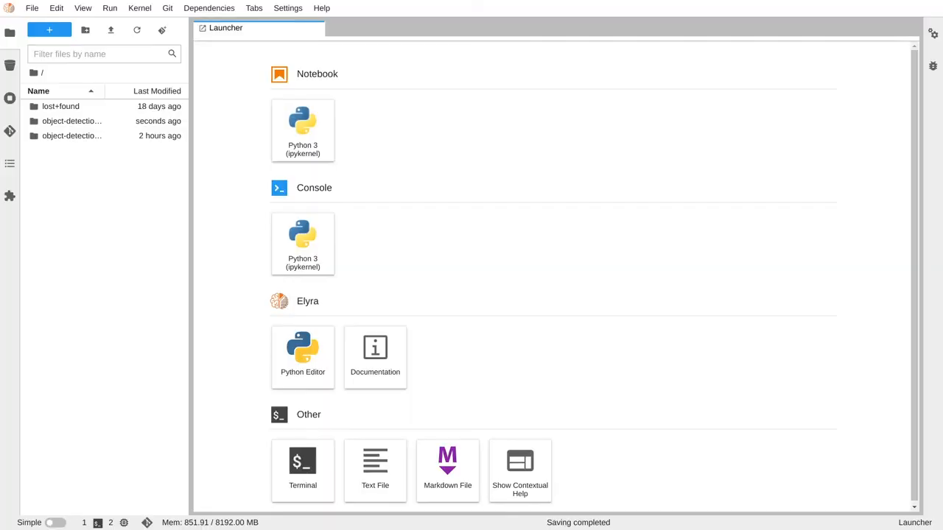
pyautogui.moveTo(314, 332)
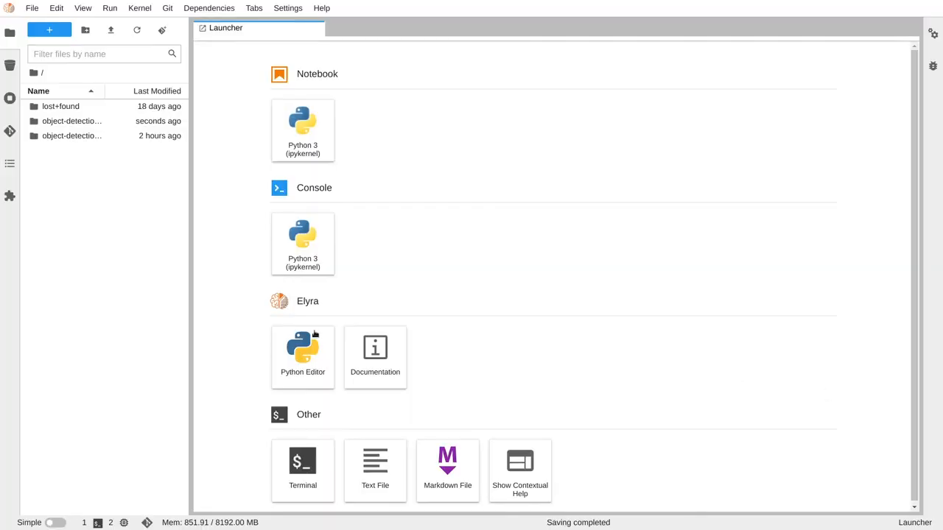
# Open 1_kafka_consumer.ipynb and requirements.txt from the cloned folder
pyautogui.doubleClick(71, 136)
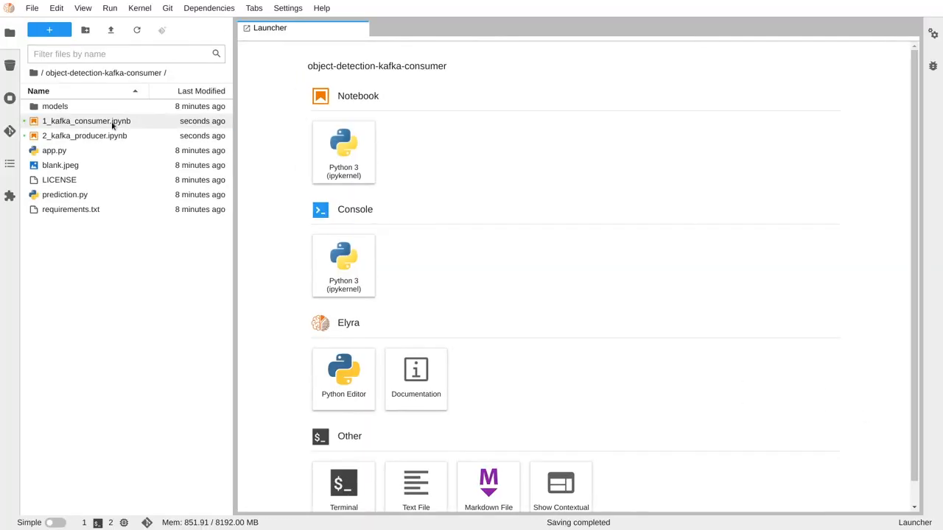
pyautogui.doubleClick(86, 121)
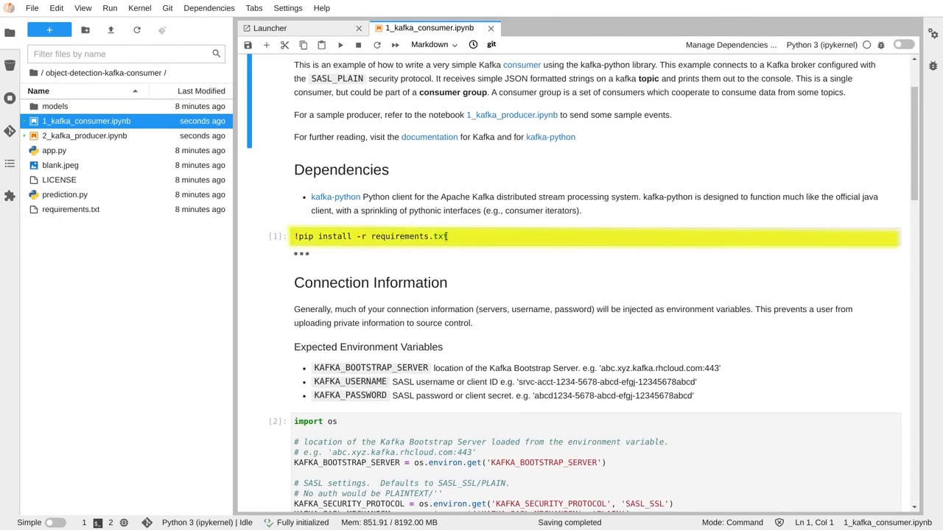
pyautogui.doubleClick(71, 209)
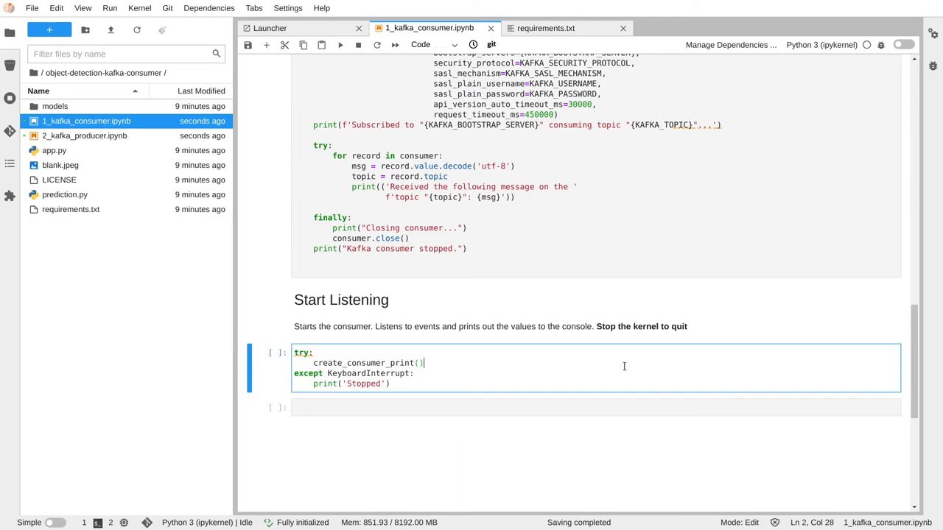
# Open 2_kafka_producer.ipynb and run its Send Messages cell
pyautogui.click(339, 44)
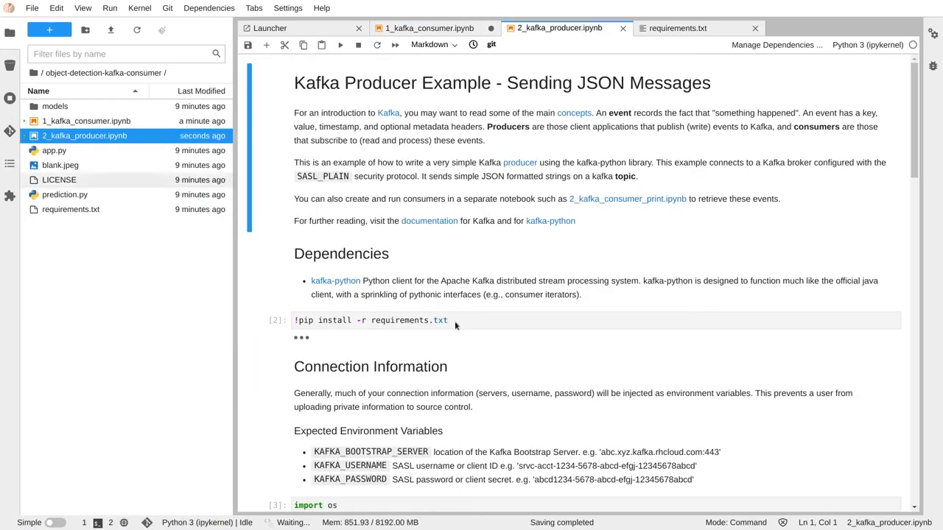
pyautogui.scroll(-3)
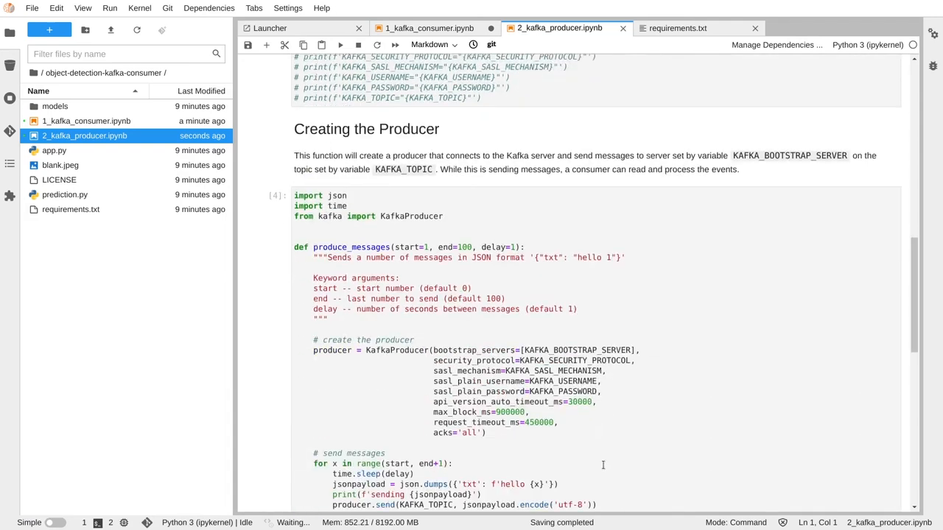
pyautogui.click(338, 44)
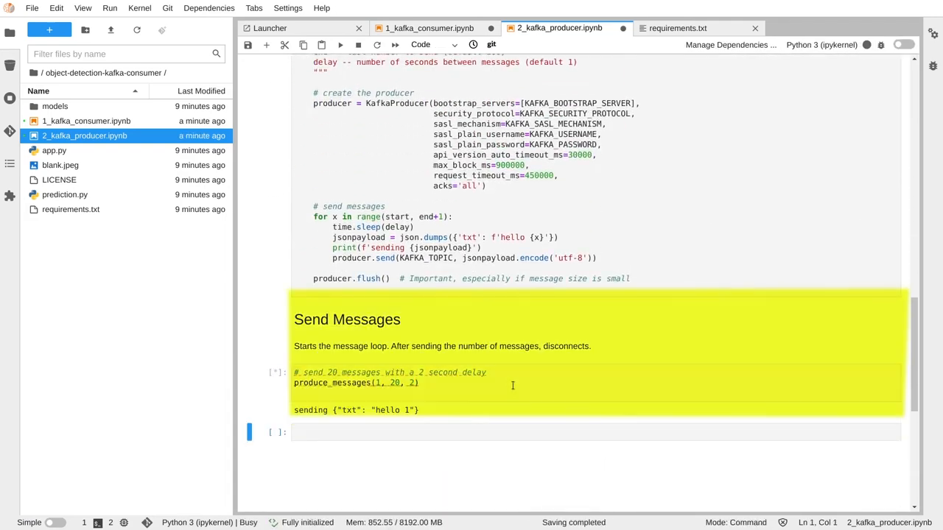
pyautogui.click(429, 27)
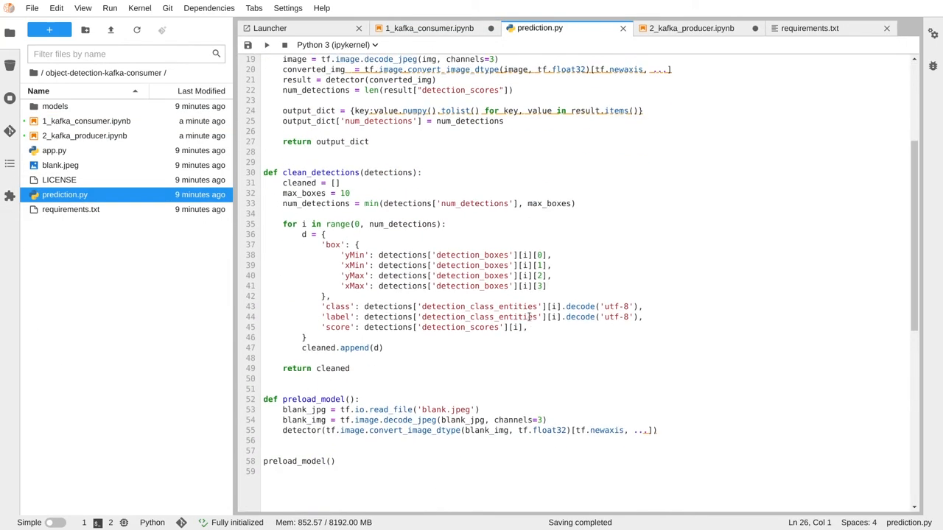
# Open app.py and scroll through its Kafka consumer, producer setup and message loop
pyautogui.scroll(3)
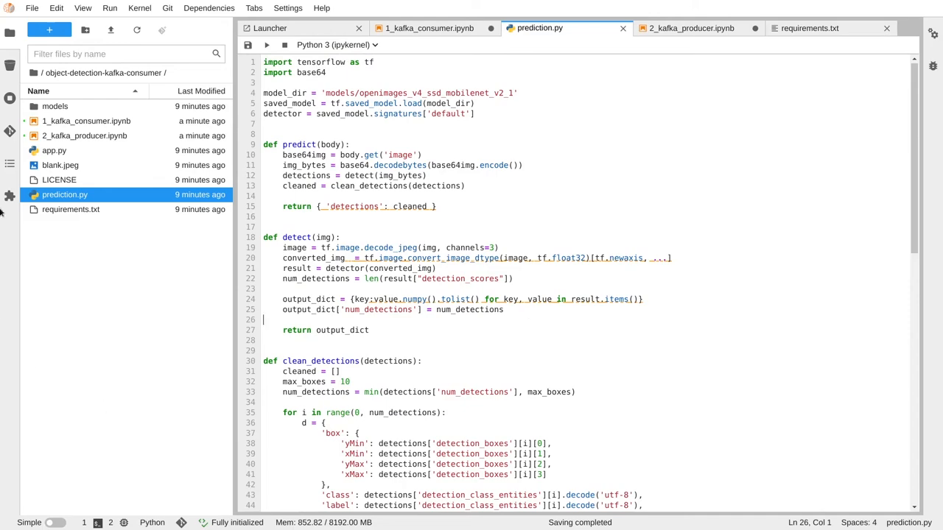
pyautogui.click(53, 150)
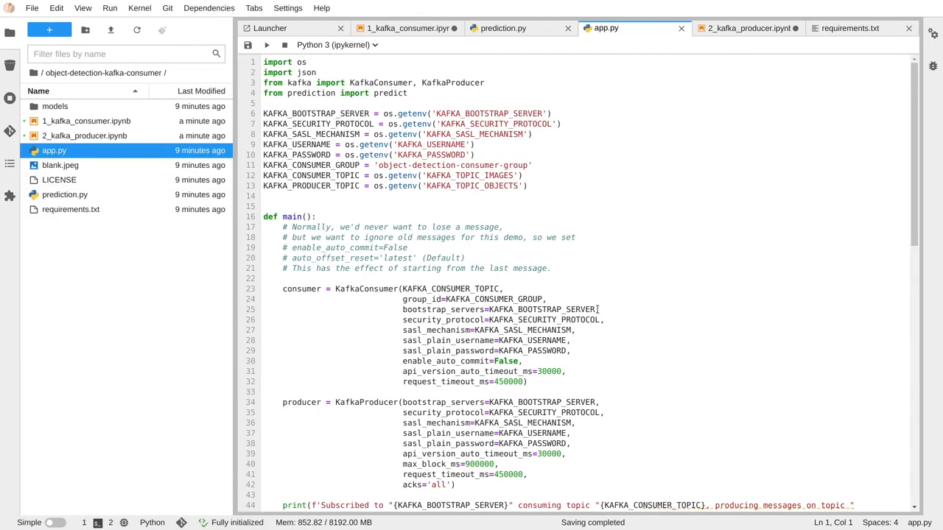
pyautogui.scroll(-3)
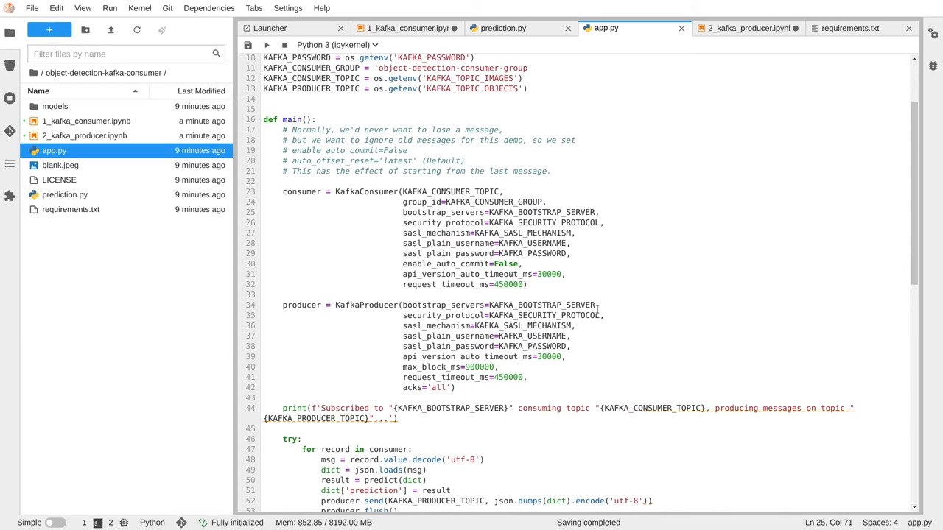
pyautogui.scroll(-3)
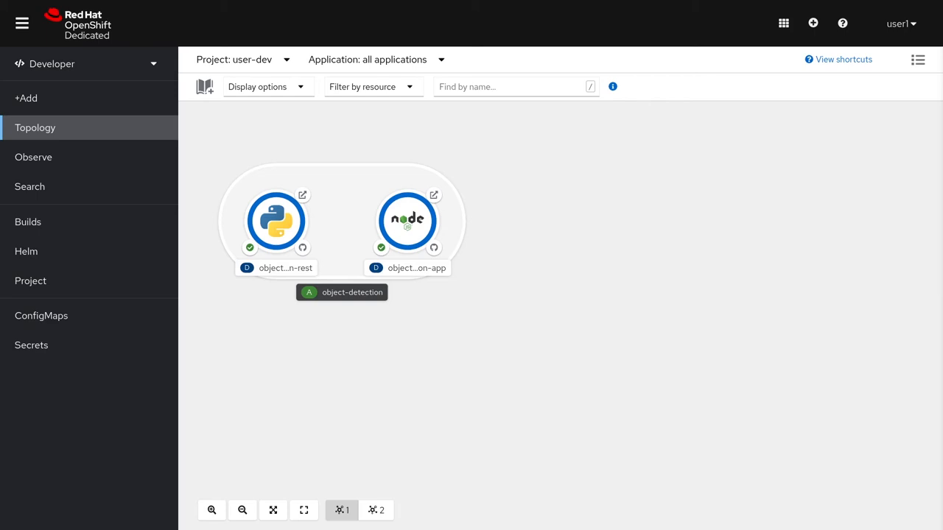
pyautogui.moveTo(383, 397)
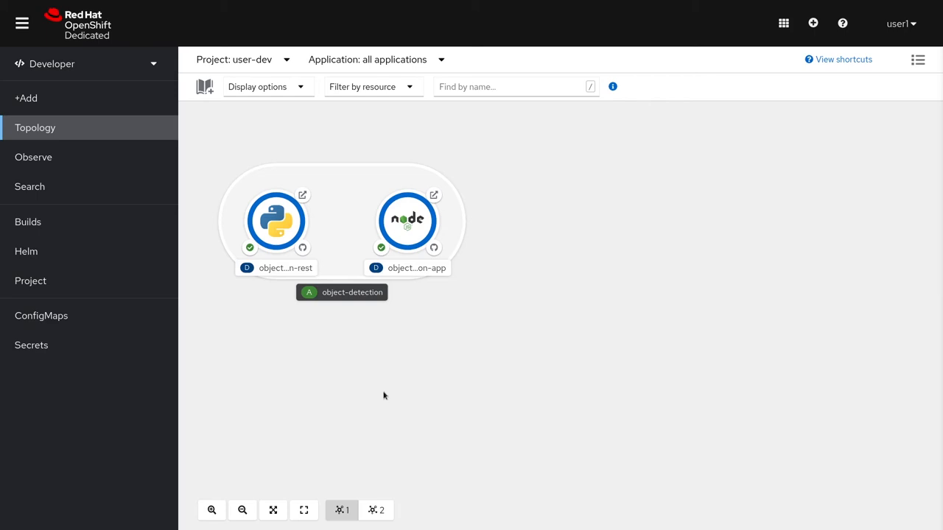
pyautogui.moveTo(41, 360)
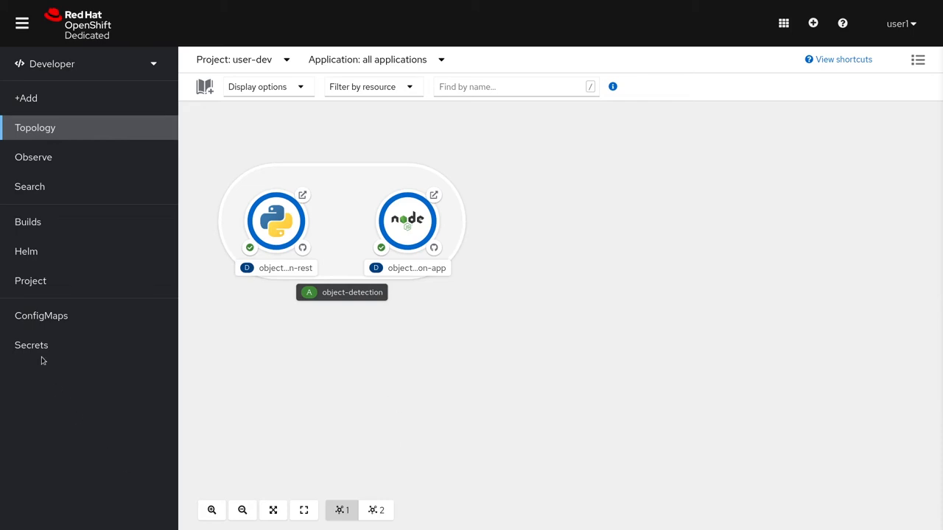
# Show the user-dev Secrets list and the kinds of secret available to create
pyautogui.click(31, 345)
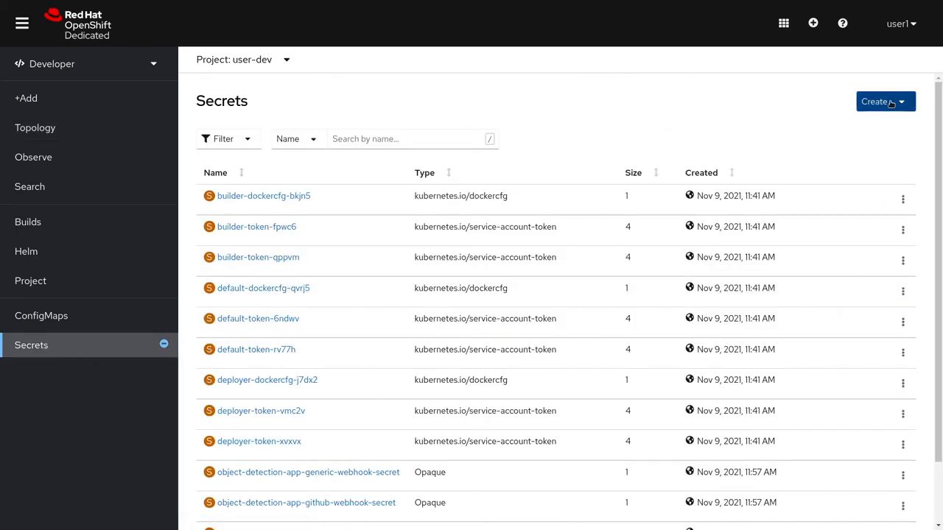
pyautogui.click(881, 100)
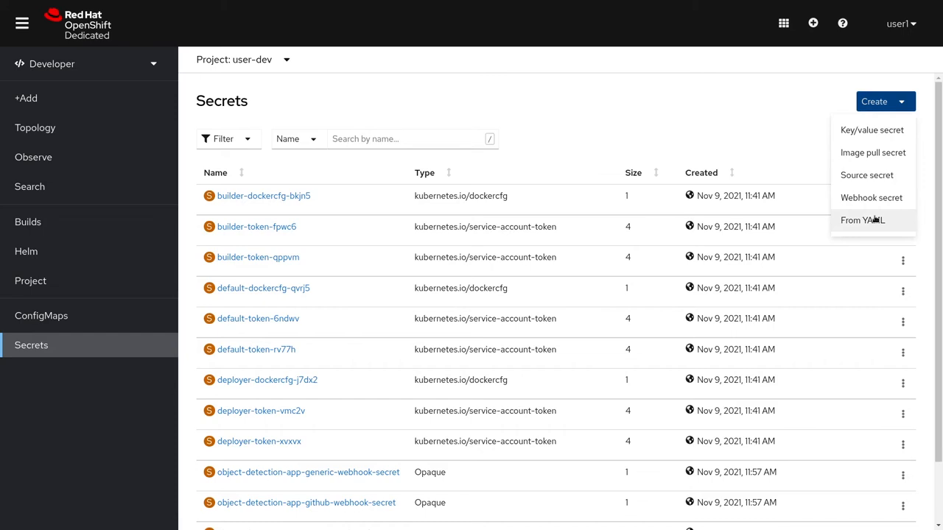
# Create the object-detection-kafka secret from YAML with the bootstrap server and client credentials filled in
pyautogui.click(862, 219)
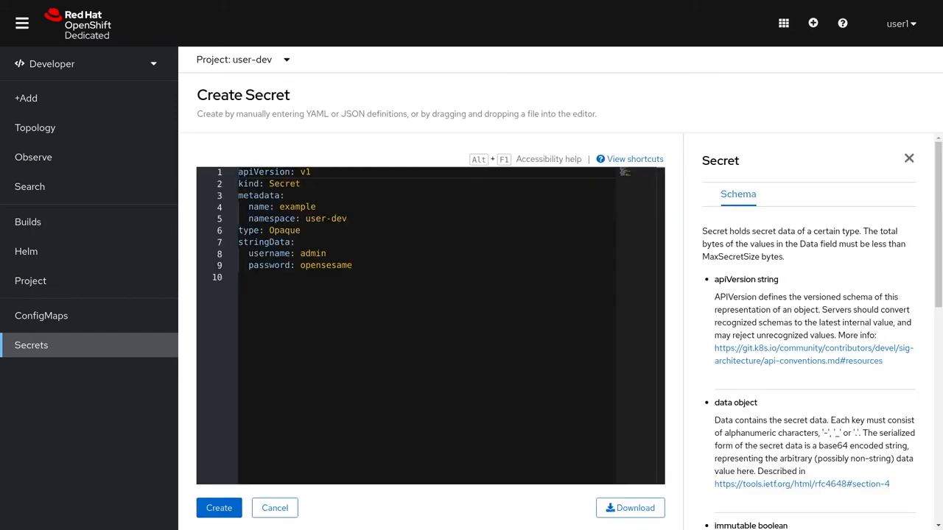
pyautogui.moveTo(467, 276)
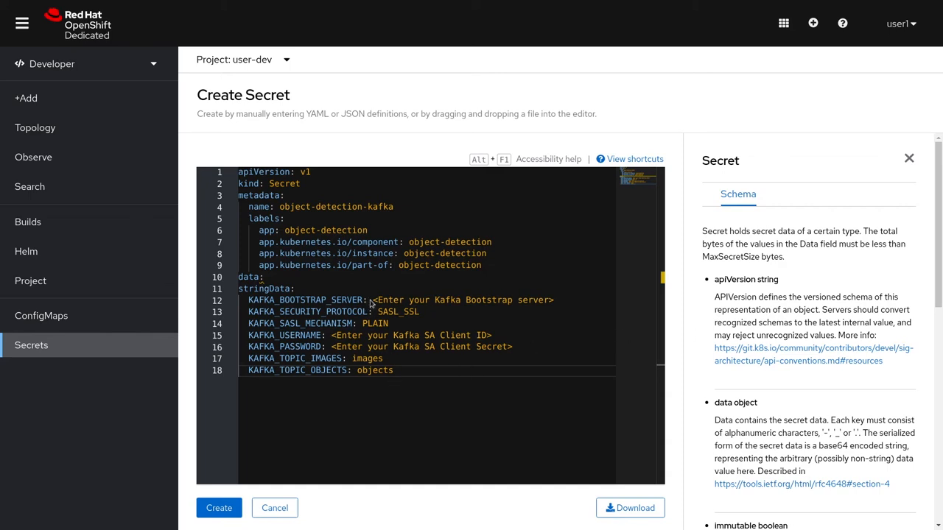
pyautogui.doubleClick(462, 301)
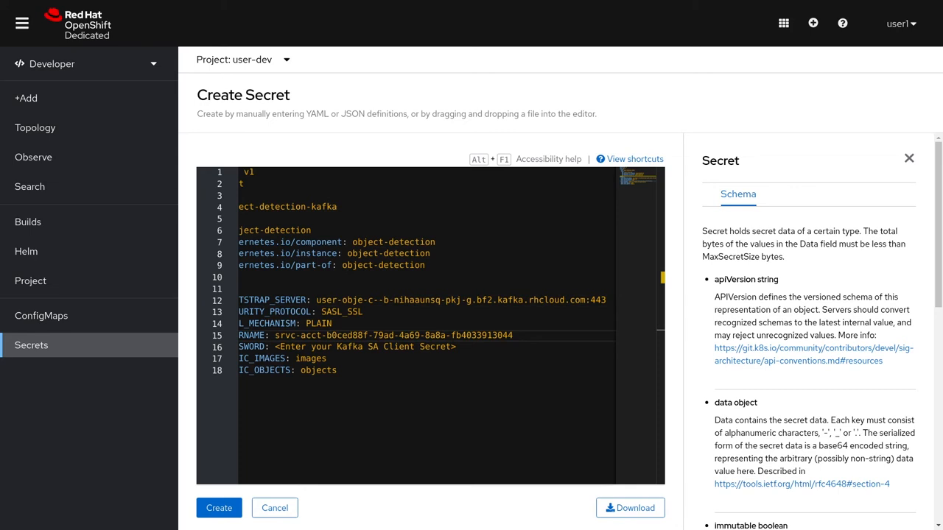
pyautogui.click(218, 506)
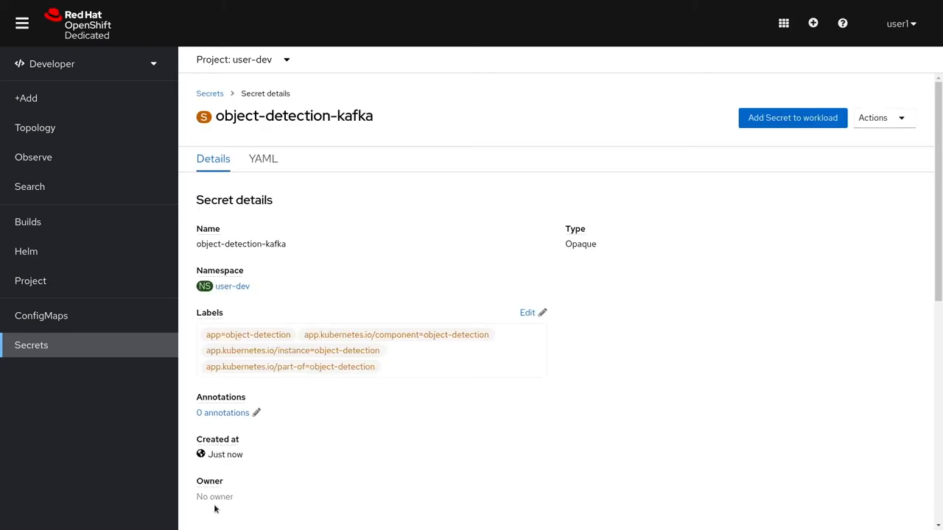
pyautogui.moveTo(623, 292)
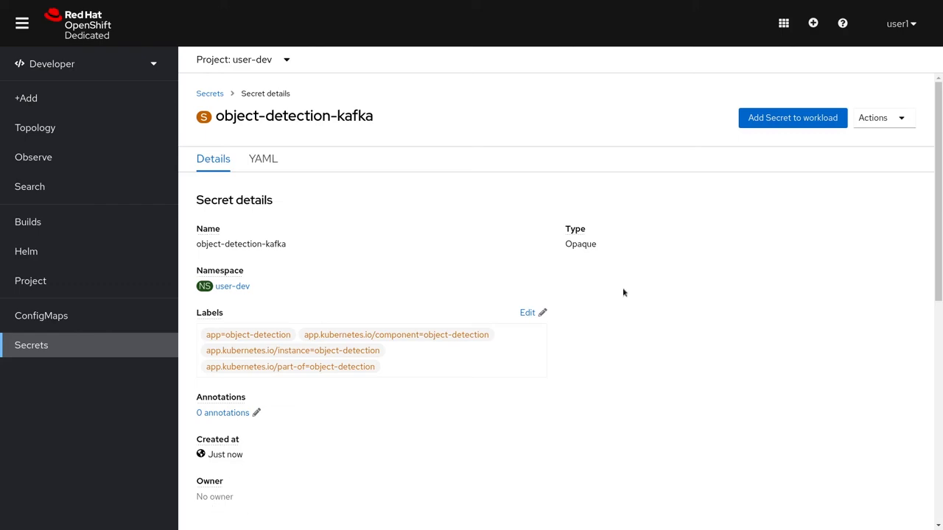
# Add the secret to the object-detection-app workload as environment variables and return to Topology
pyautogui.click(792, 118)
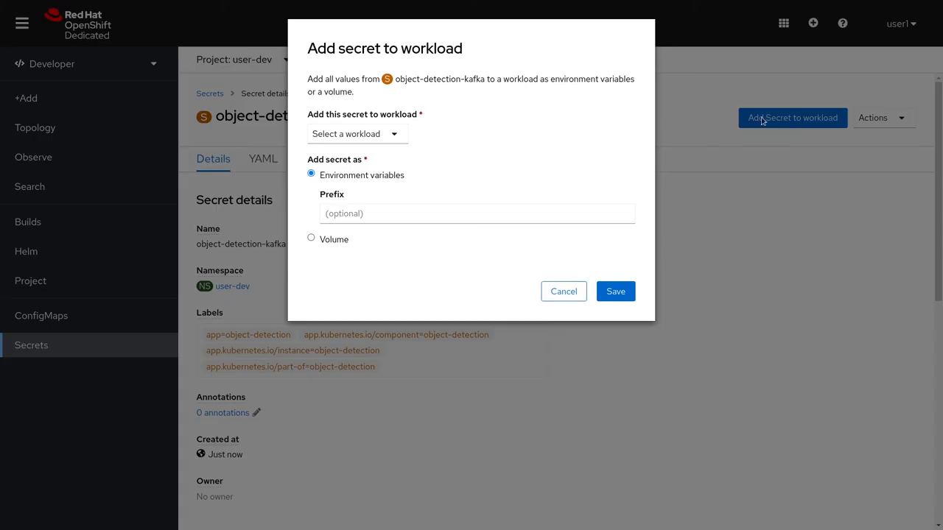
pyautogui.click(356, 132)
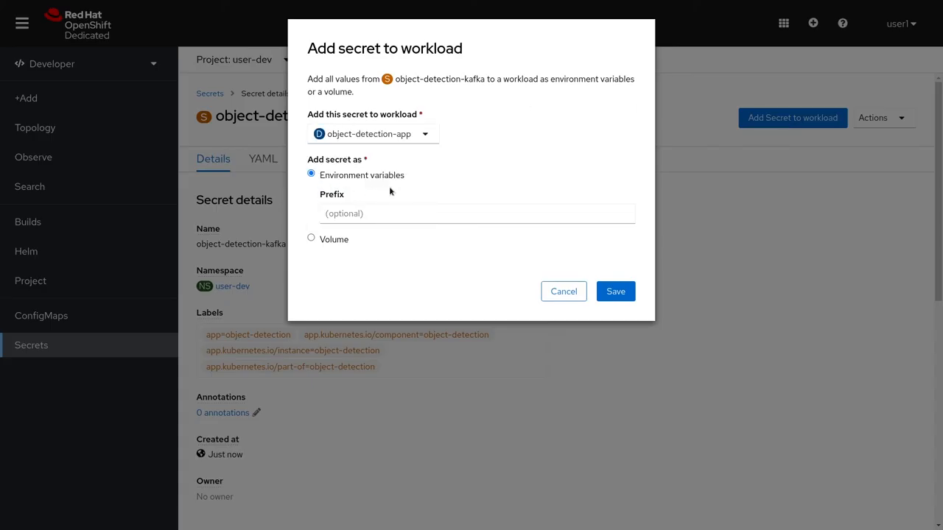
pyautogui.click(616, 292)
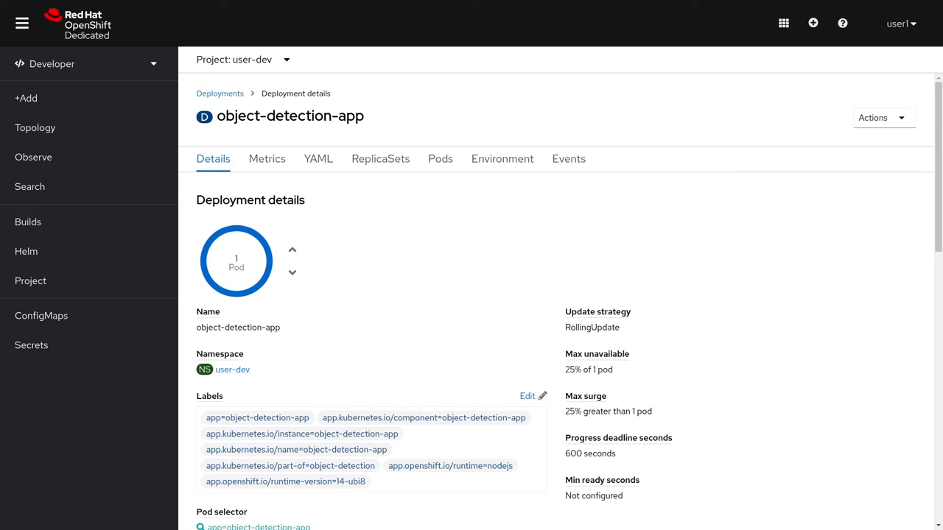
pyautogui.click(35, 127)
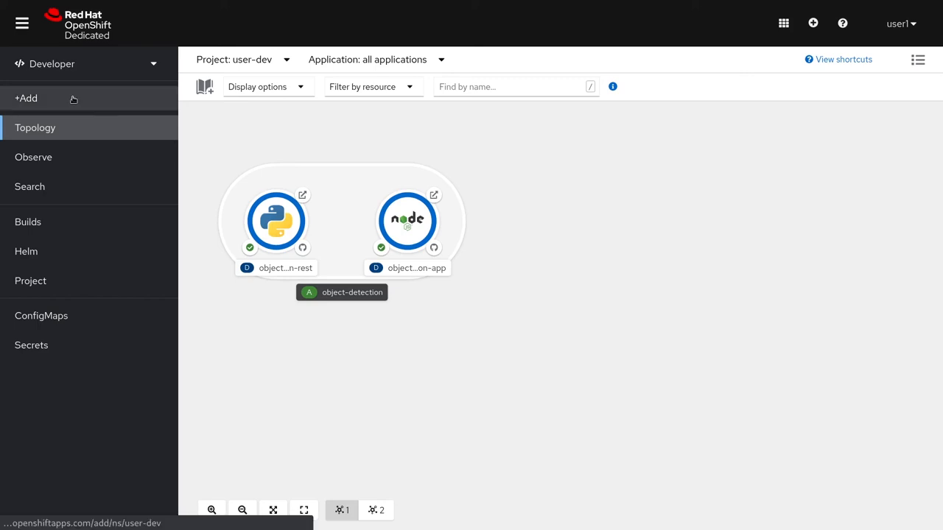
# Import object-detection-kafka-consumer from Git into the object-detection application and create it
pyautogui.click(26, 97)
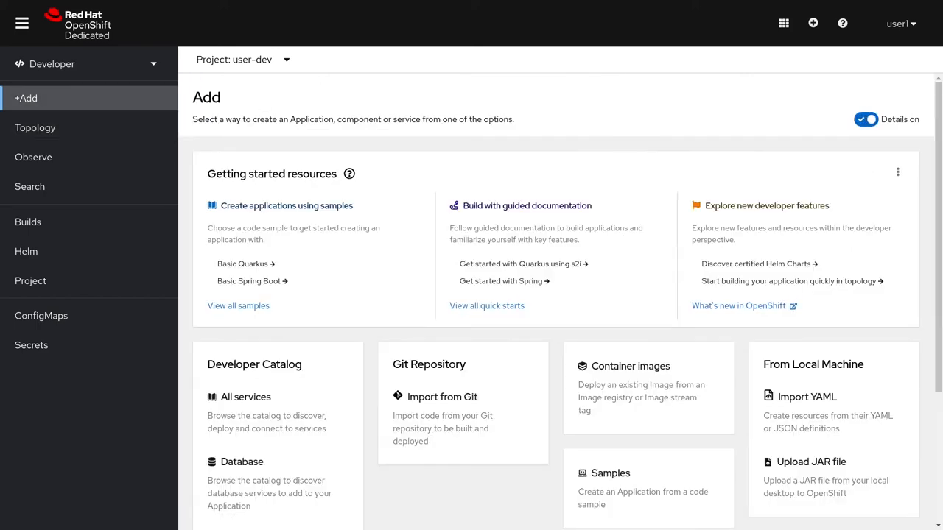
pyautogui.click(442, 396)
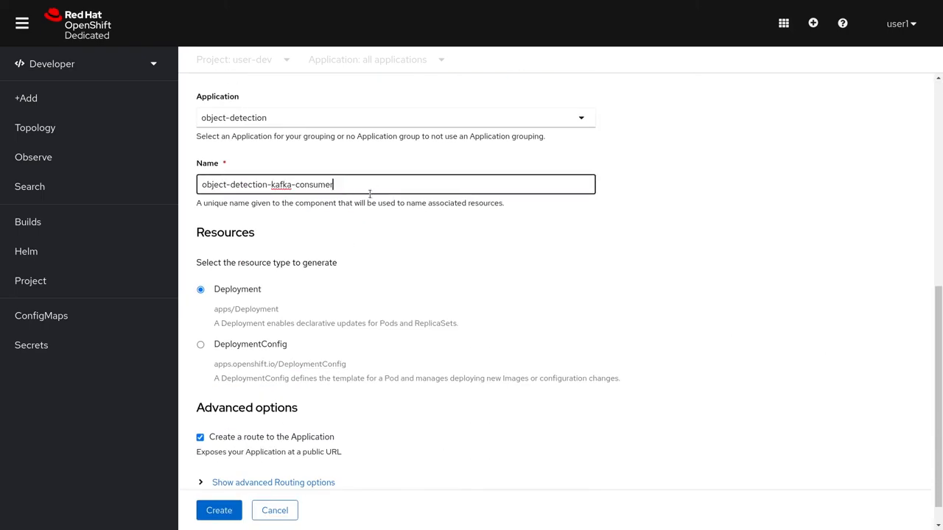
pyautogui.scroll(-3)
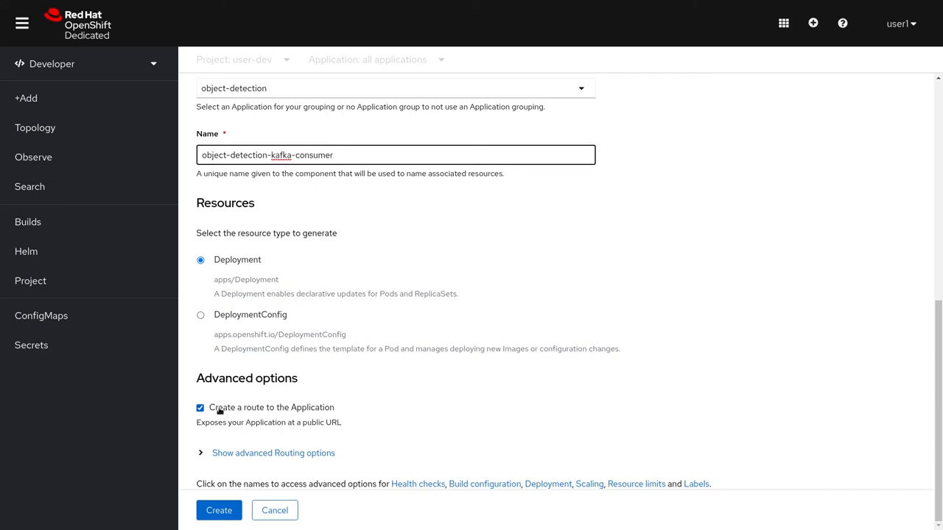
pyautogui.click(201, 406)
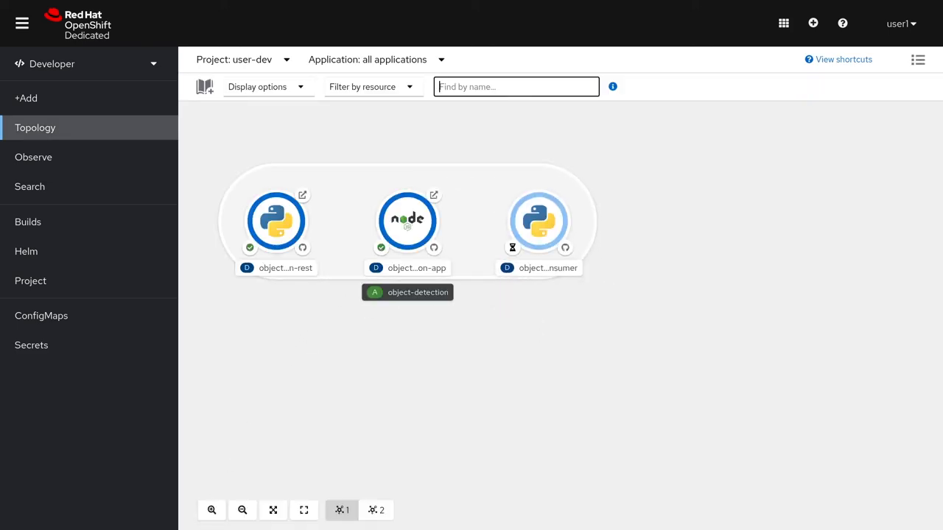
# View the new consumer component's details, then go to the project's Secrets list
pyautogui.click(539, 221)
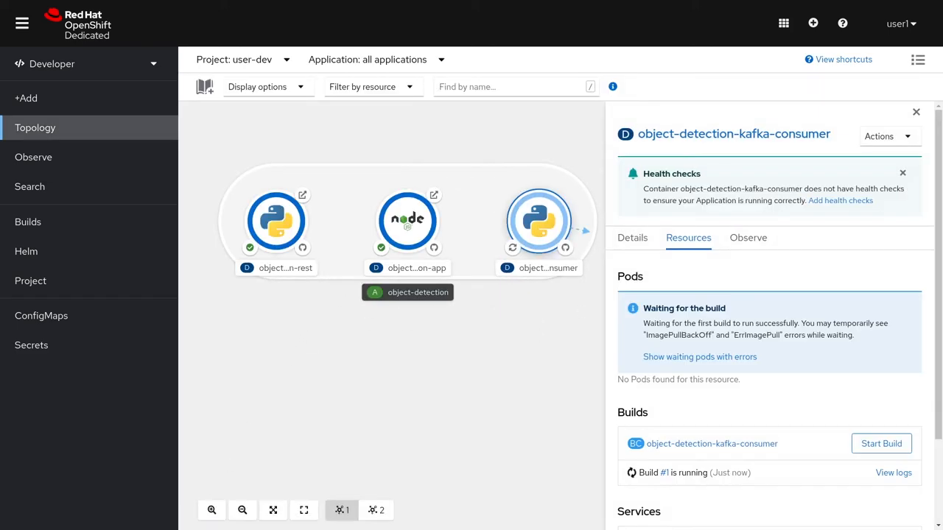
pyautogui.click(31, 344)
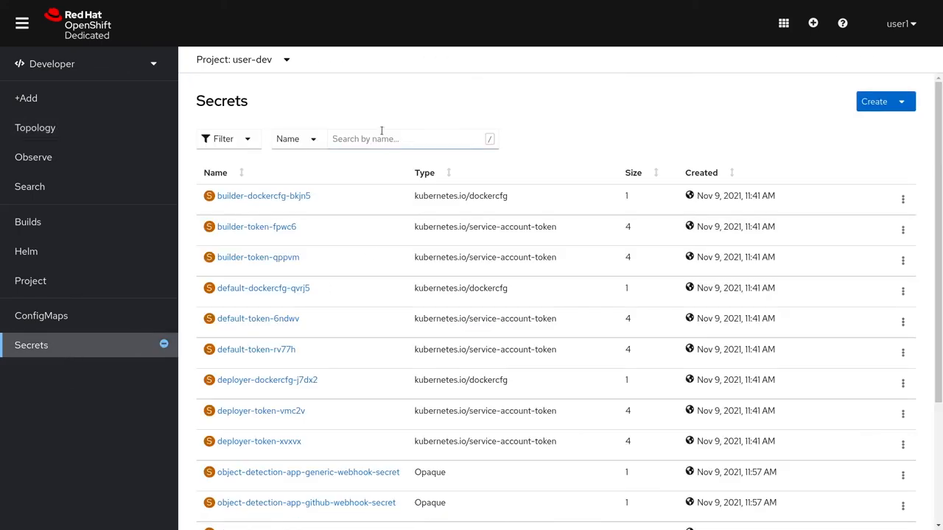
# Filter secrets by 'kafka' and add object-detection-kafka to object-detection-kafka-consumer as environment variables
pyautogui.write('kafka')
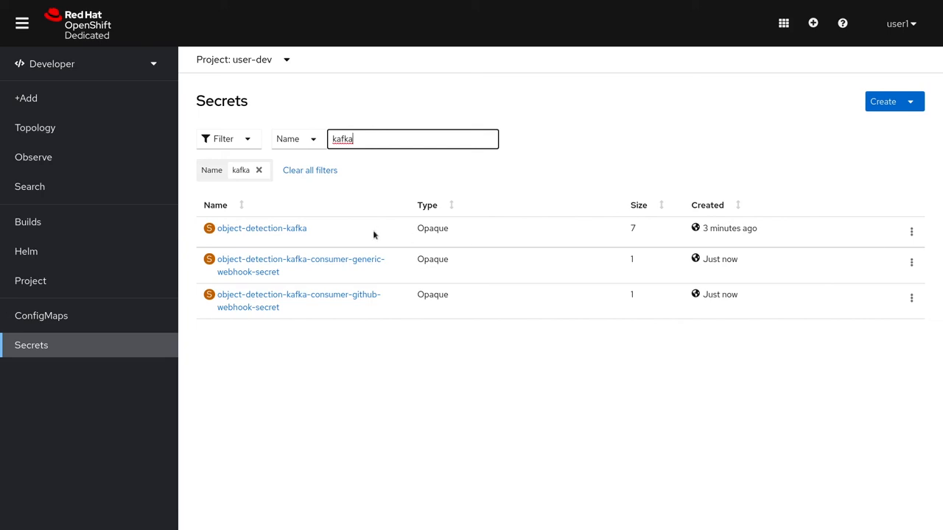
pyautogui.click(262, 227)
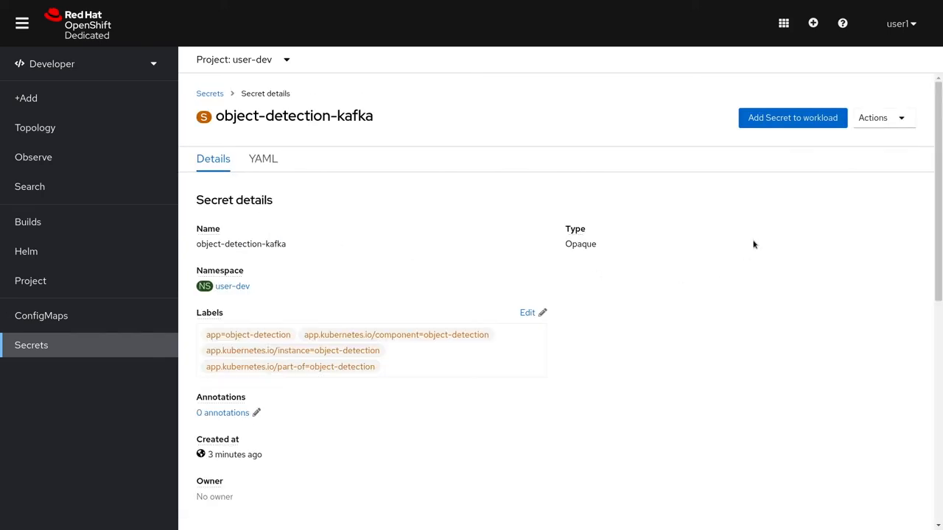
pyautogui.click(793, 118)
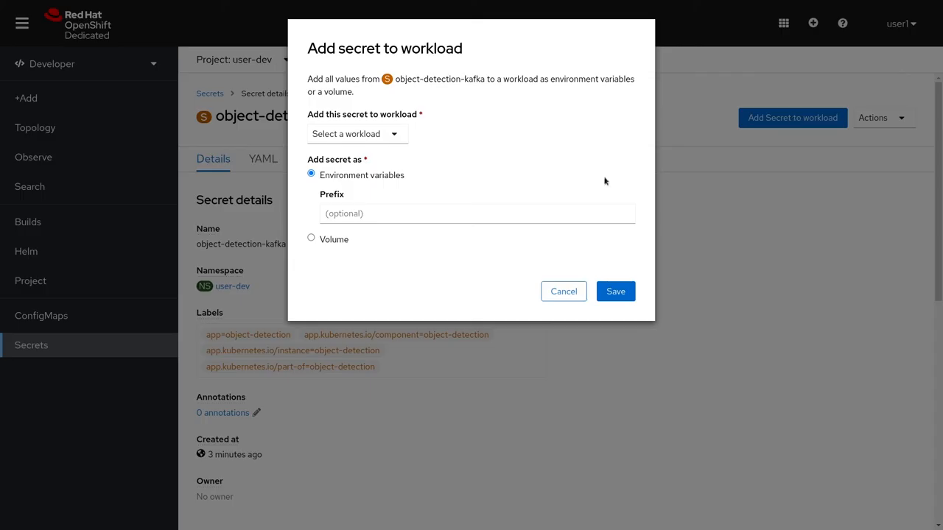
pyautogui.click(356, 132)
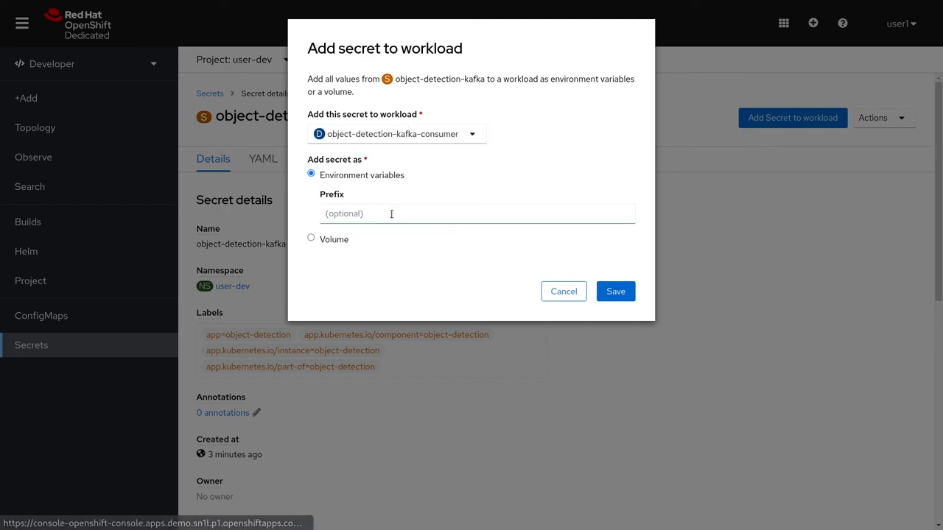
pyautogui.click(616, 291)
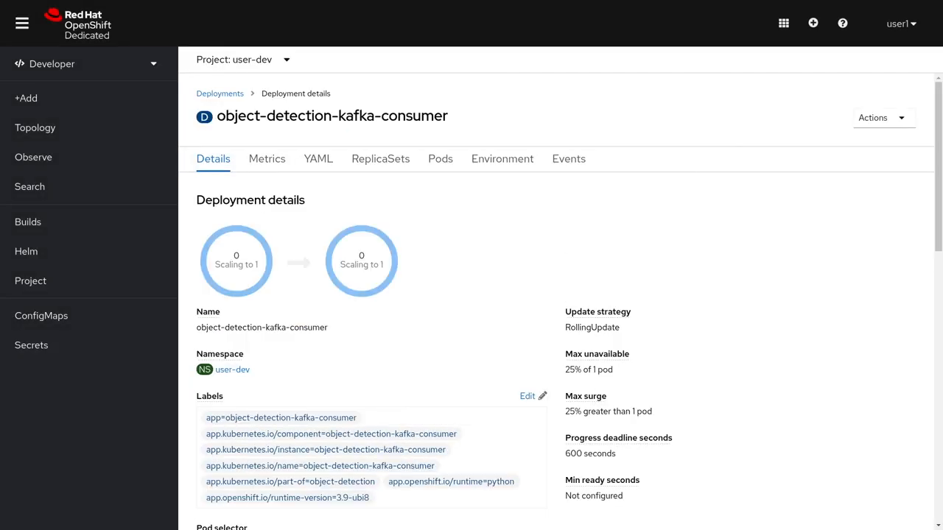
pyautogui.click(35, 127)
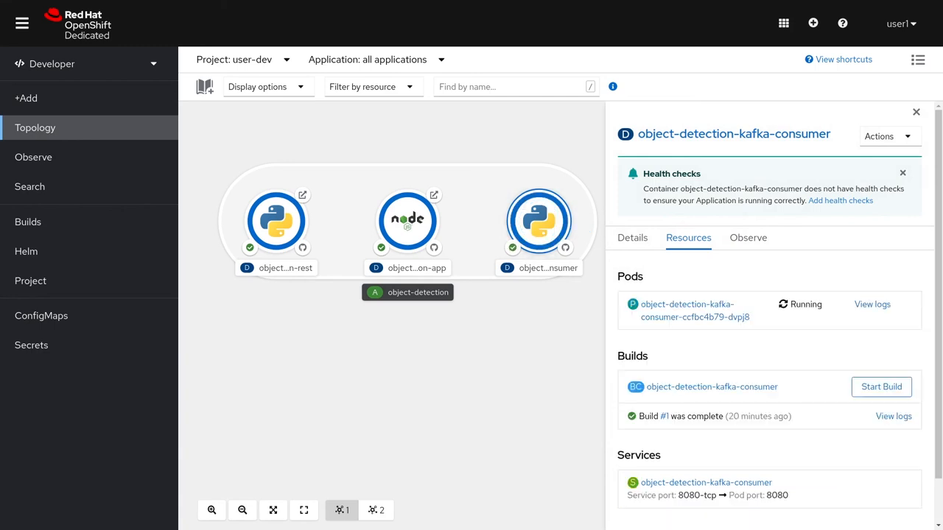
# Show object-detection-app's build, service and route details in the topology side panel
pyautogui.click(406, 221)
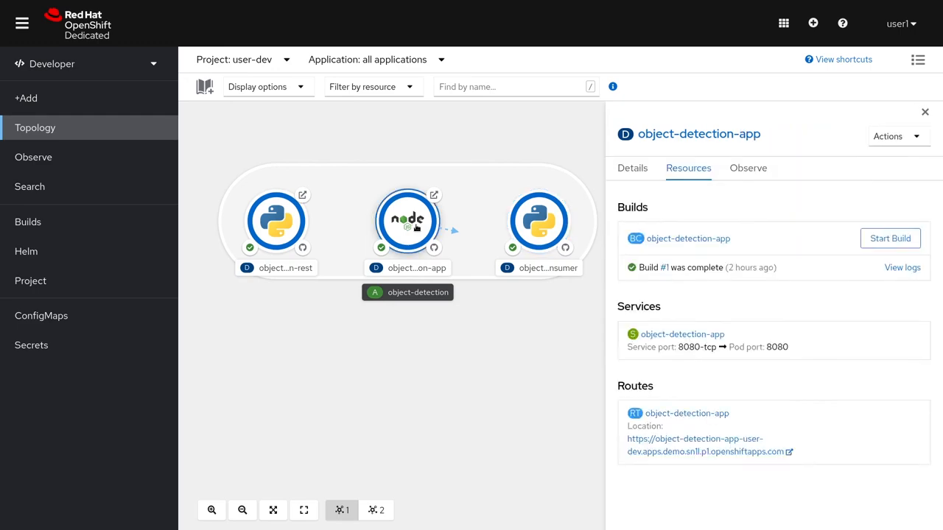